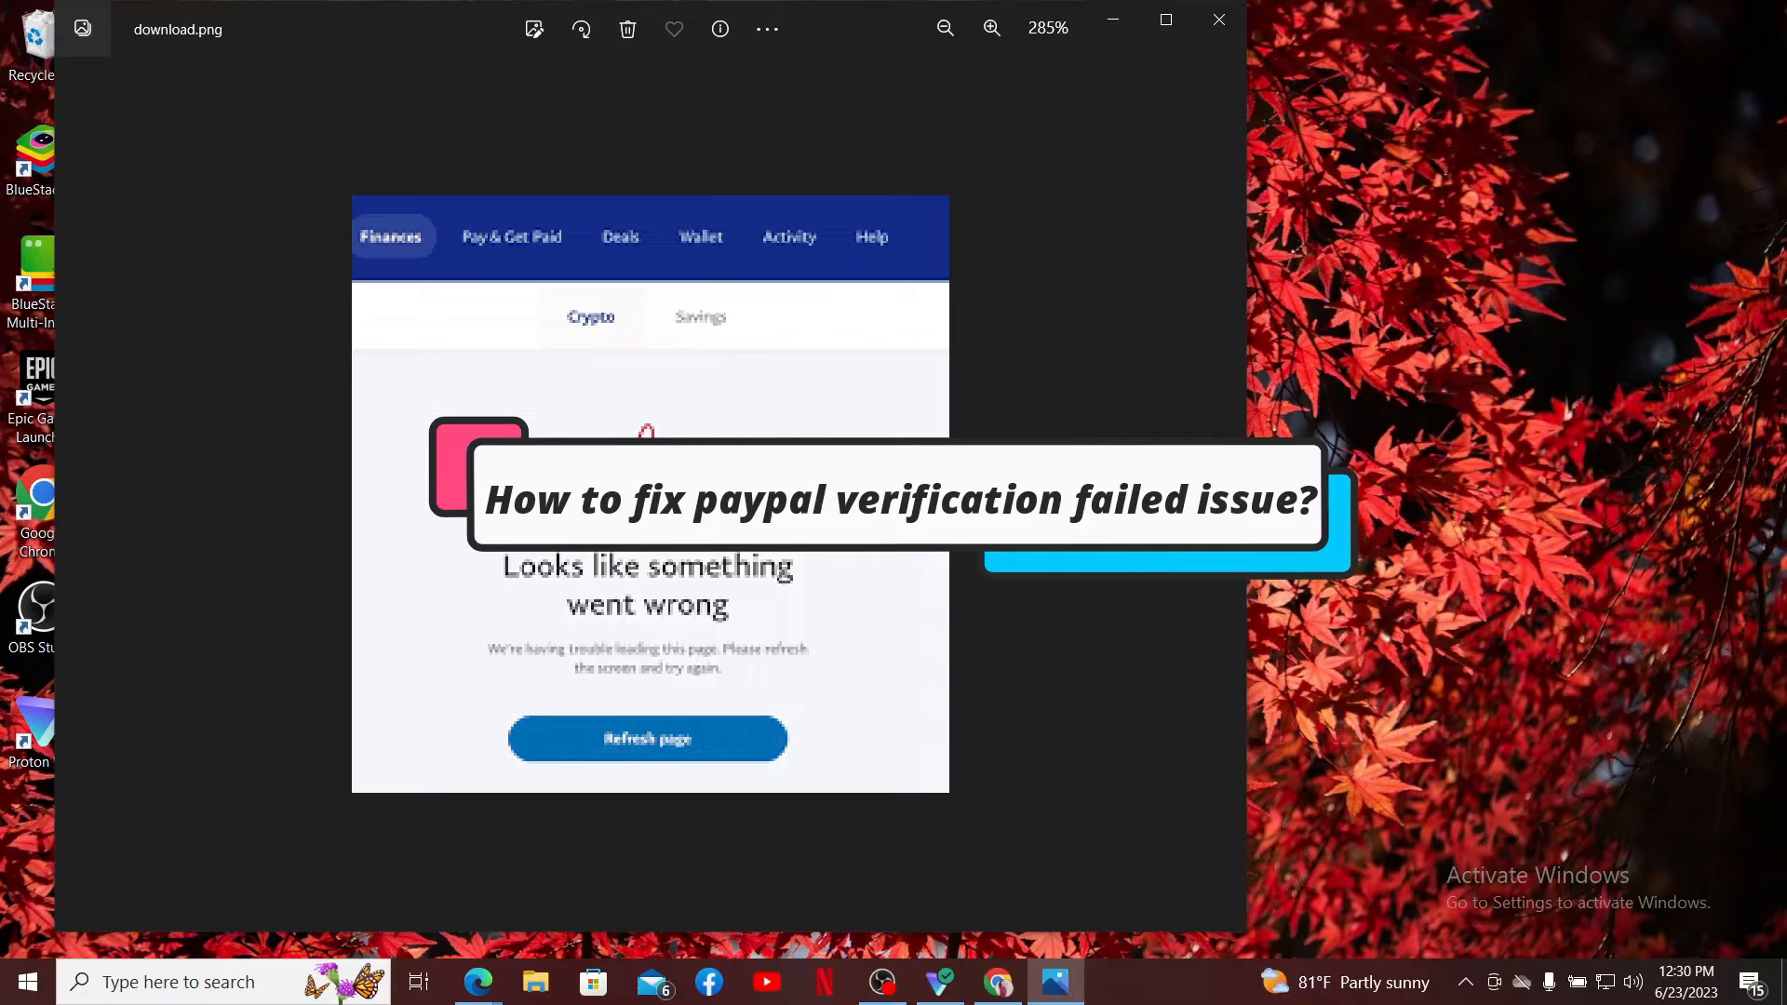
Step: Close the Photos viewer showing the download.png PayPal error screenshot
left_click(1219, 18)
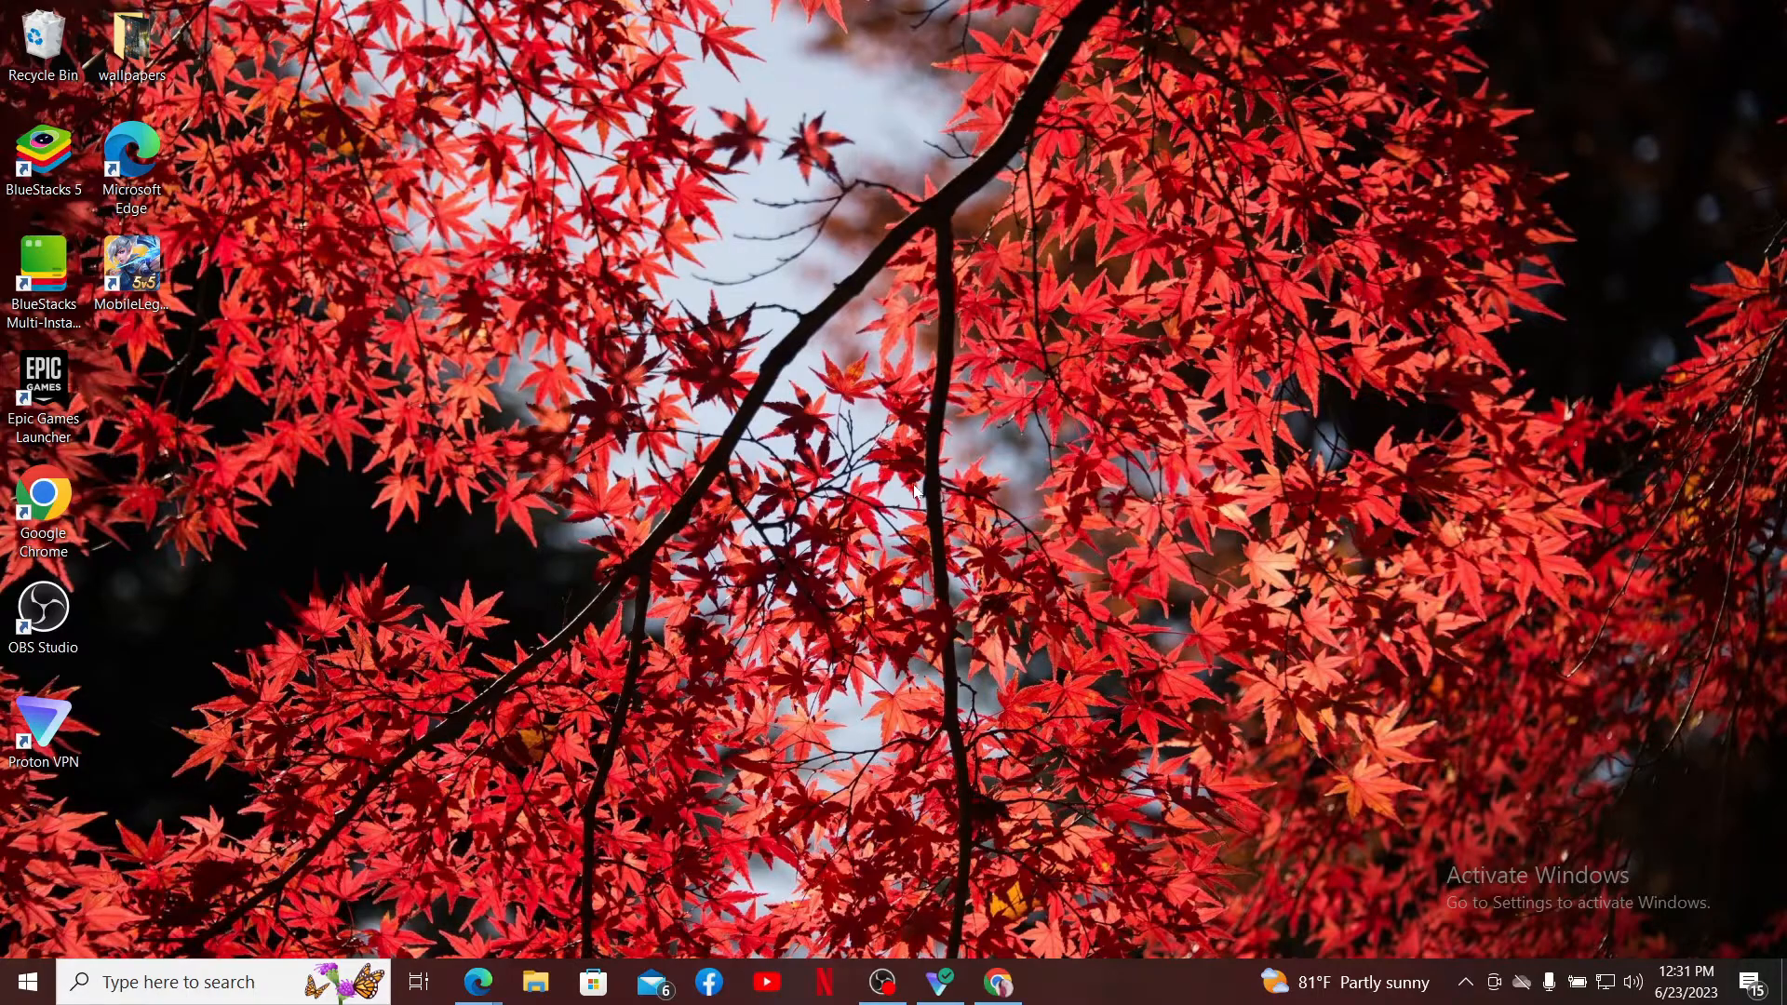
mouse_move(987, 479)
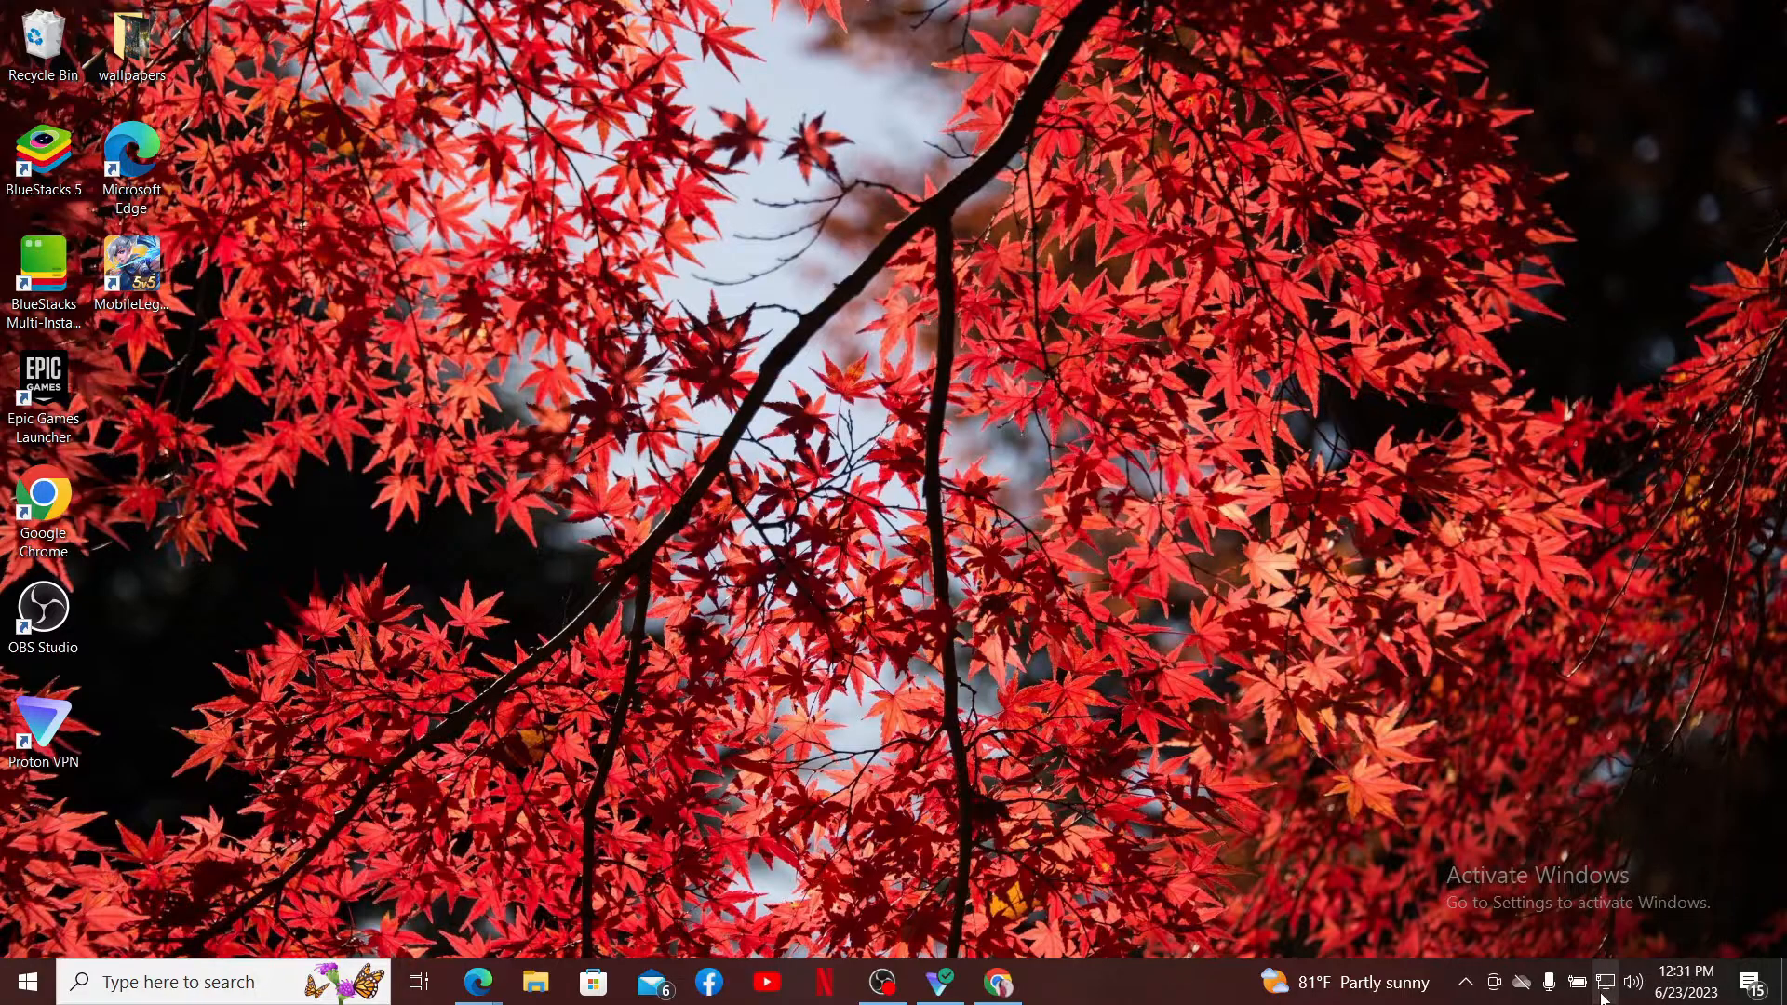
Step: Check the taskbar network status to confirm Wi-Fi is connected
left_click(1606, 981)
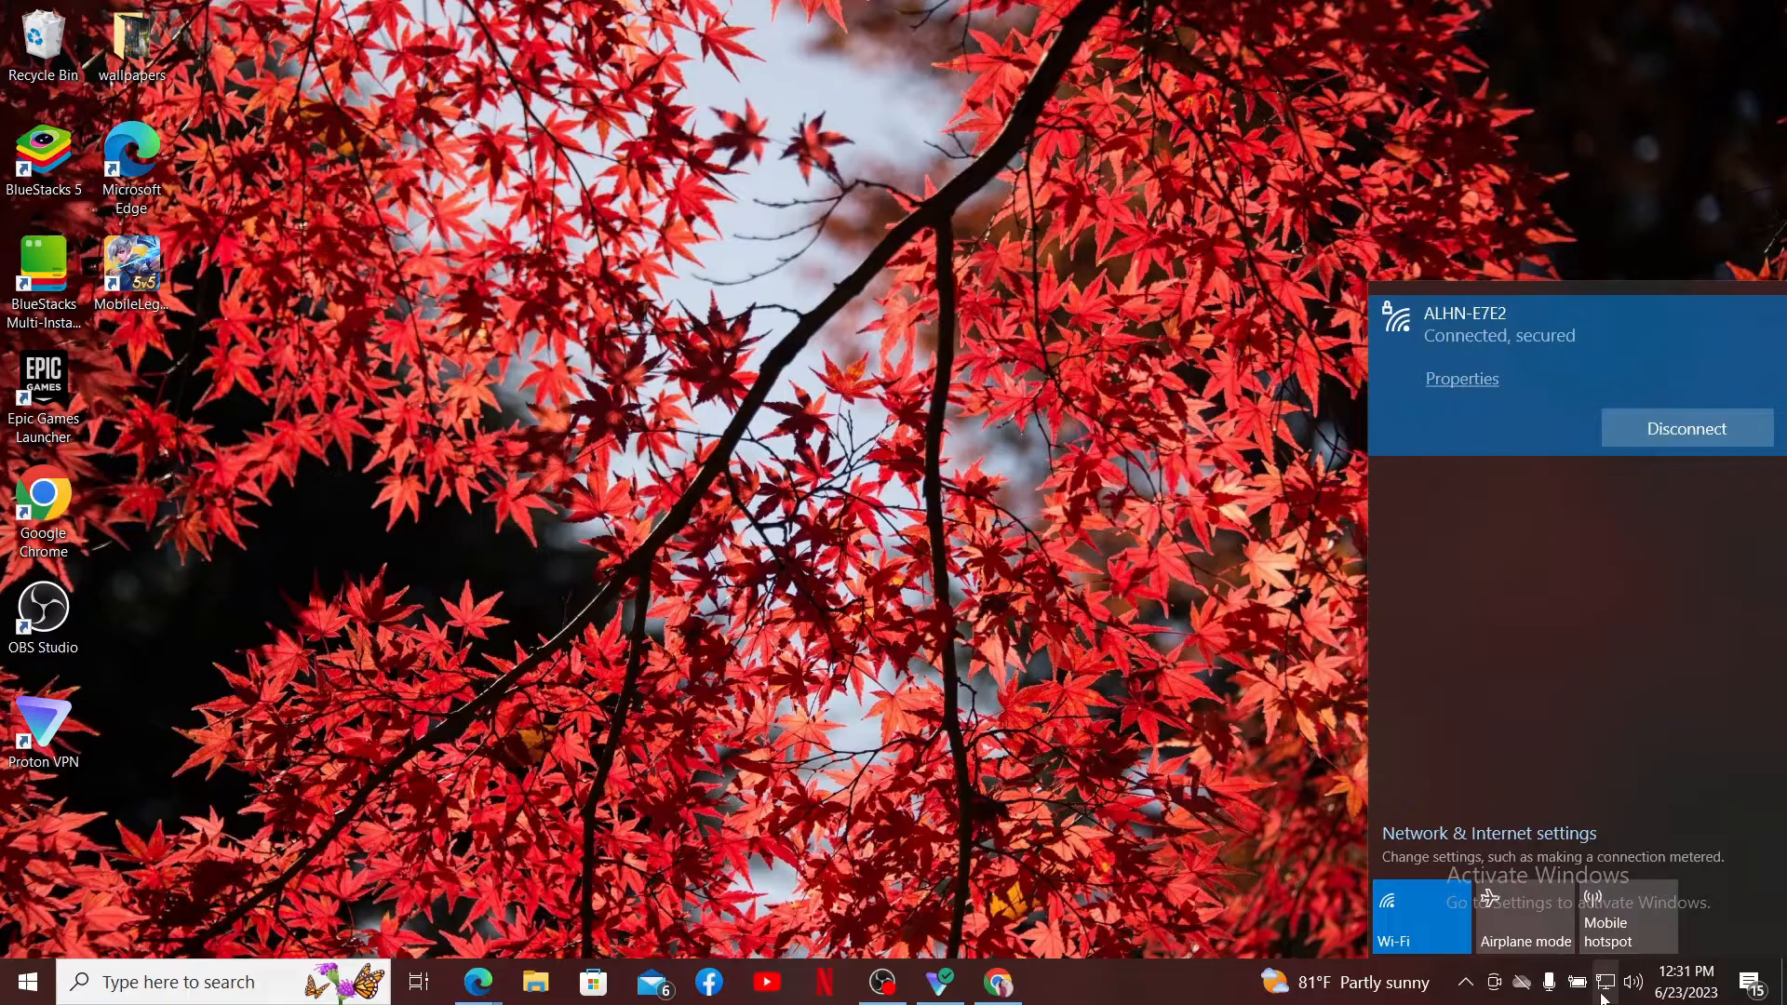
left_click(1102, 938)
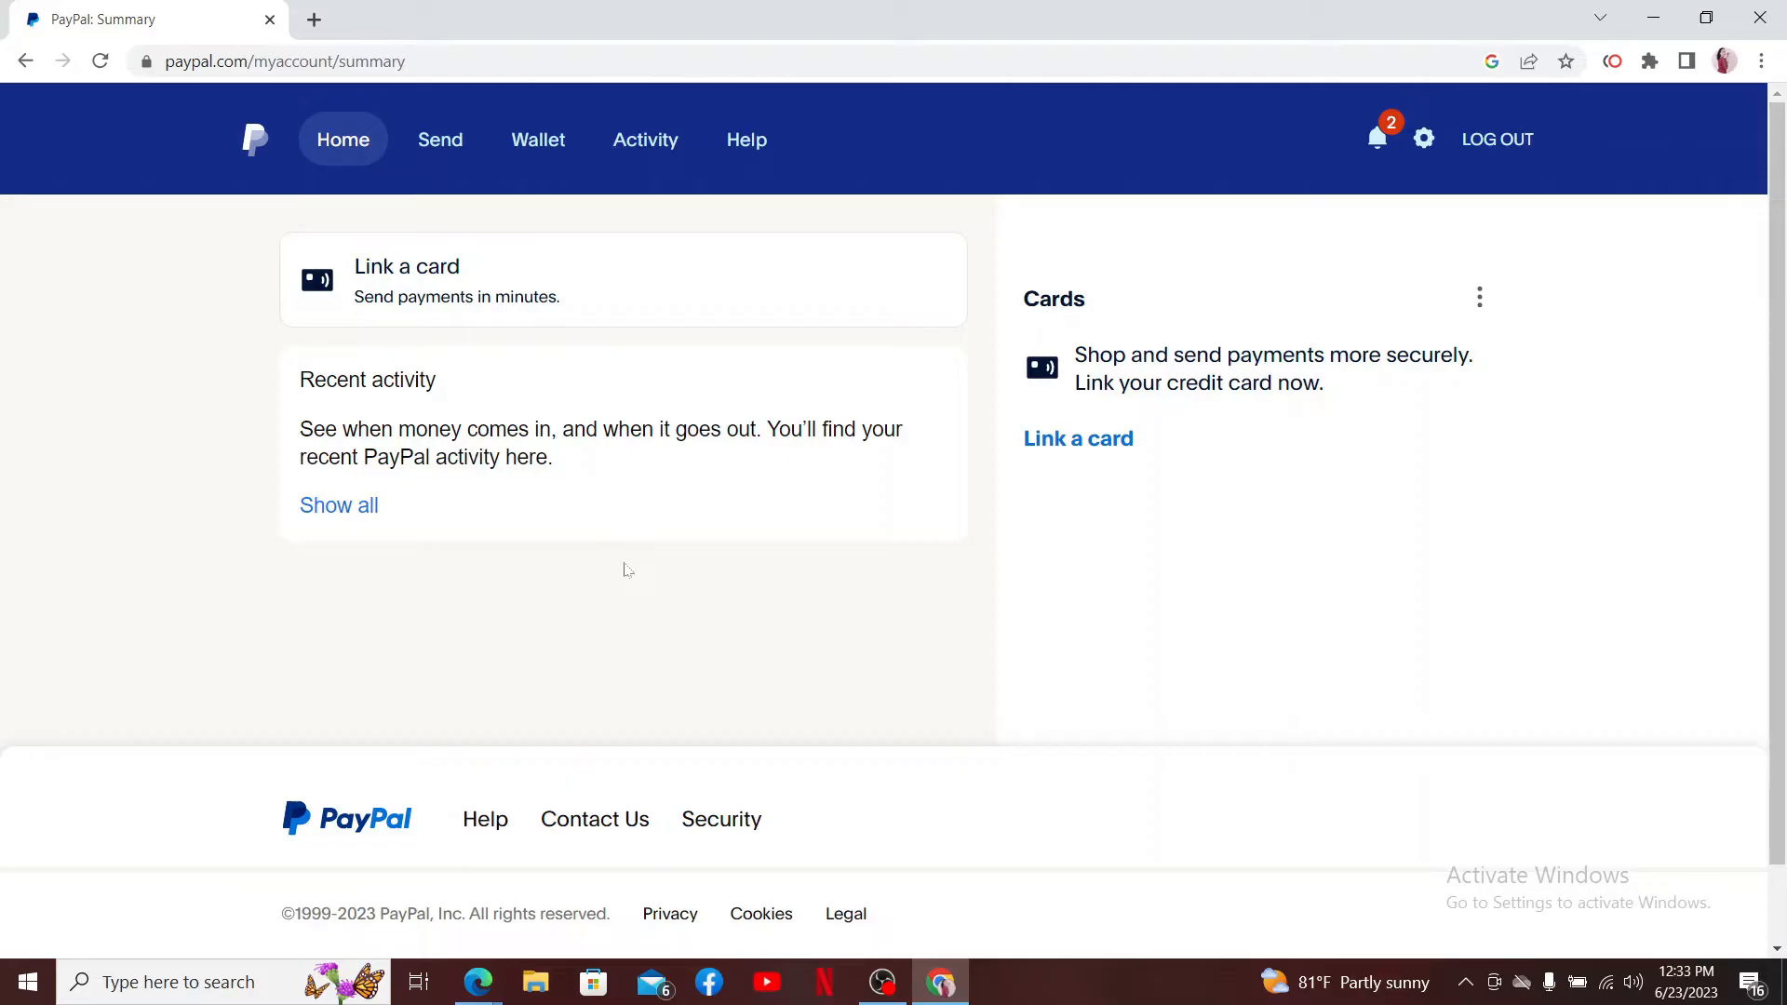
mouse_move(870, 655)
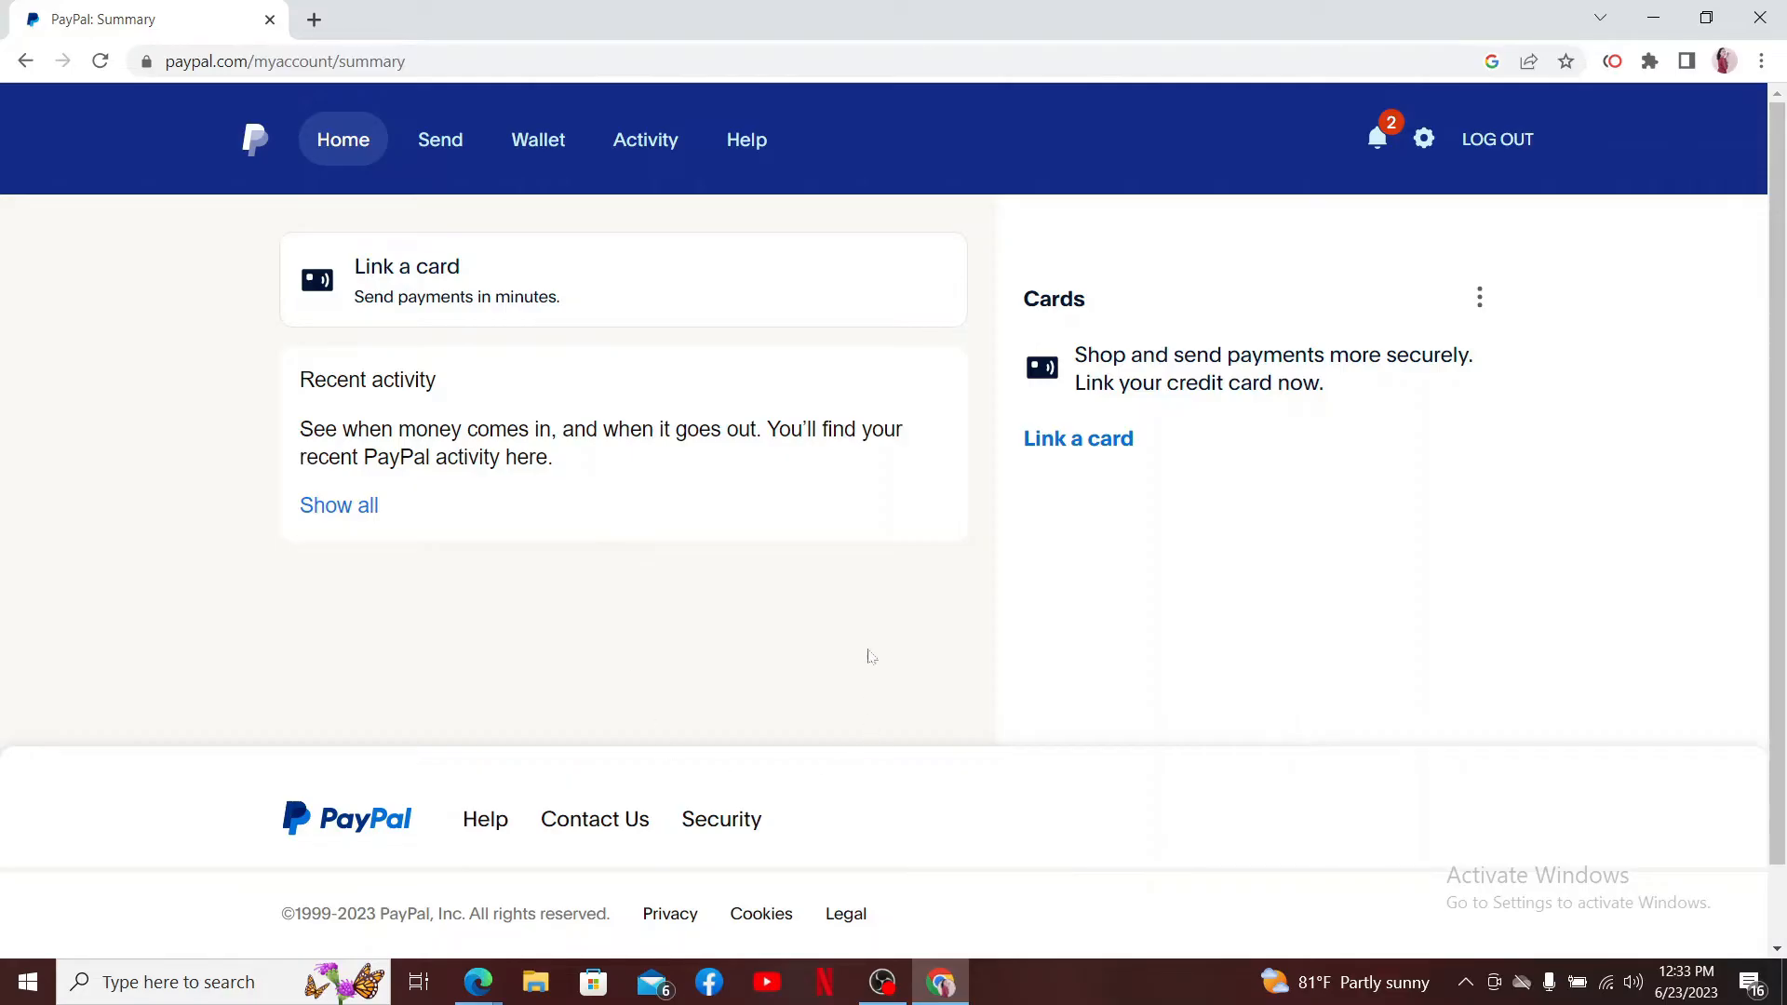
mouse_move(986, 245)
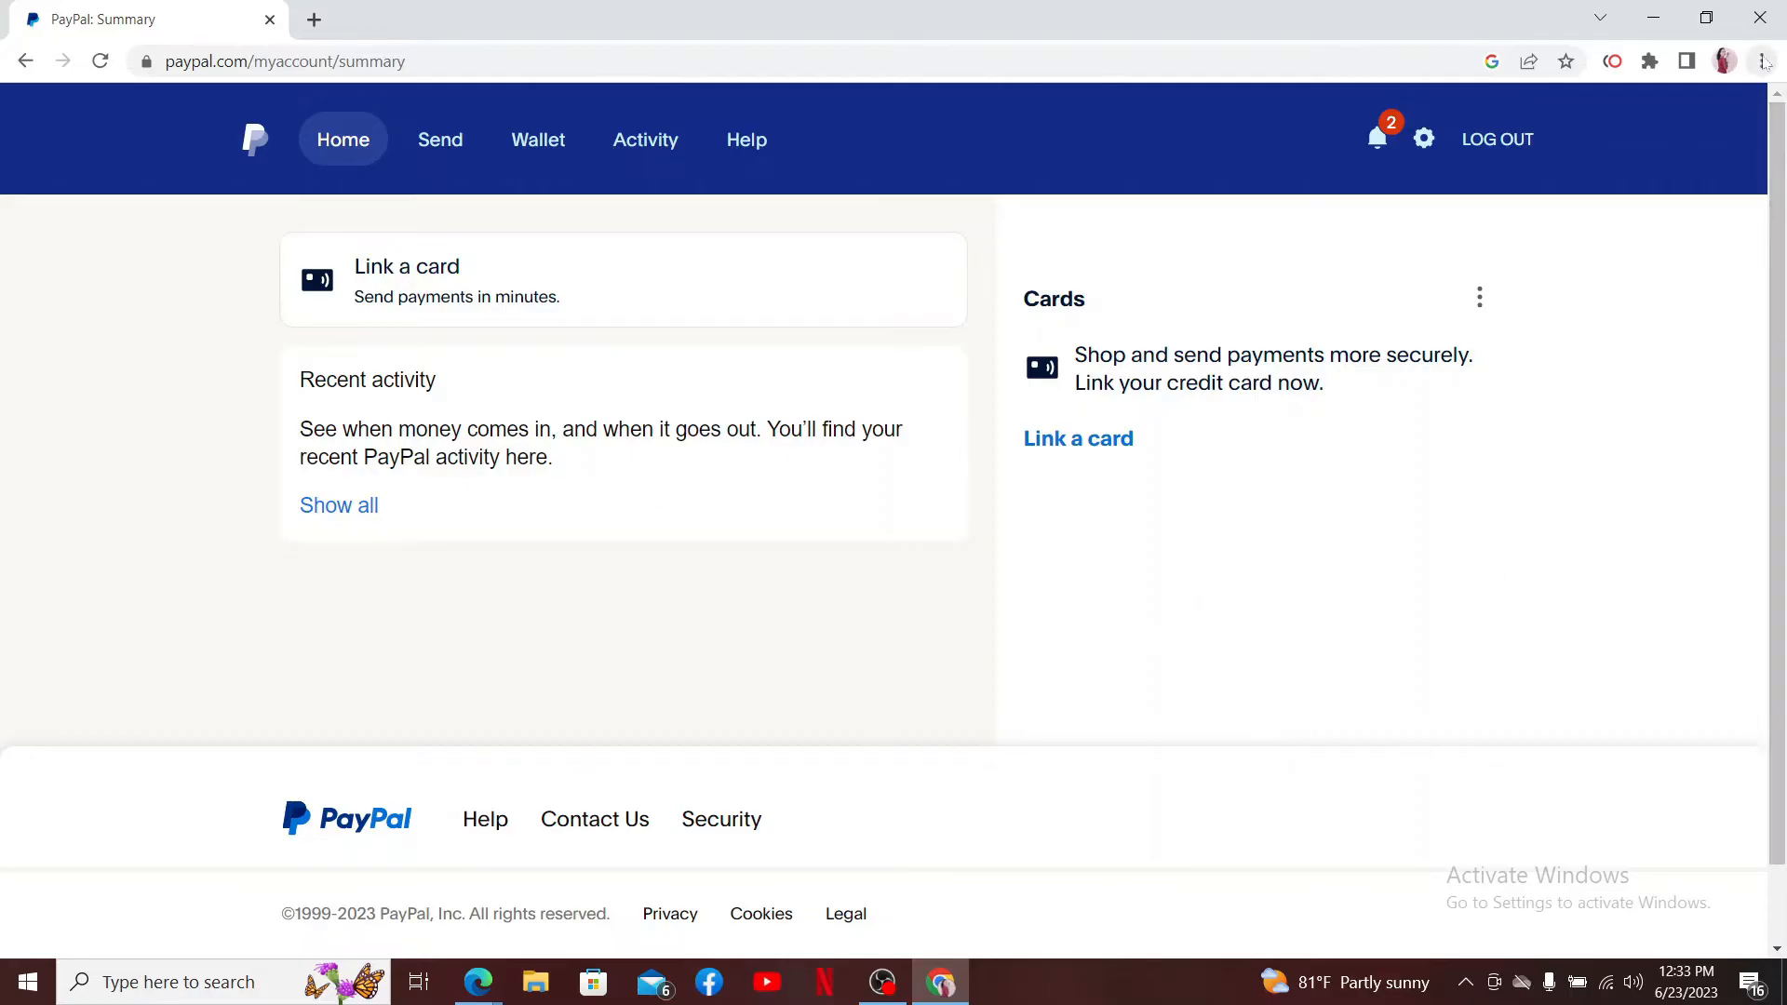
Step: Go to Chrome Settings and show the Privacy and security page
left_click(1765, 60)
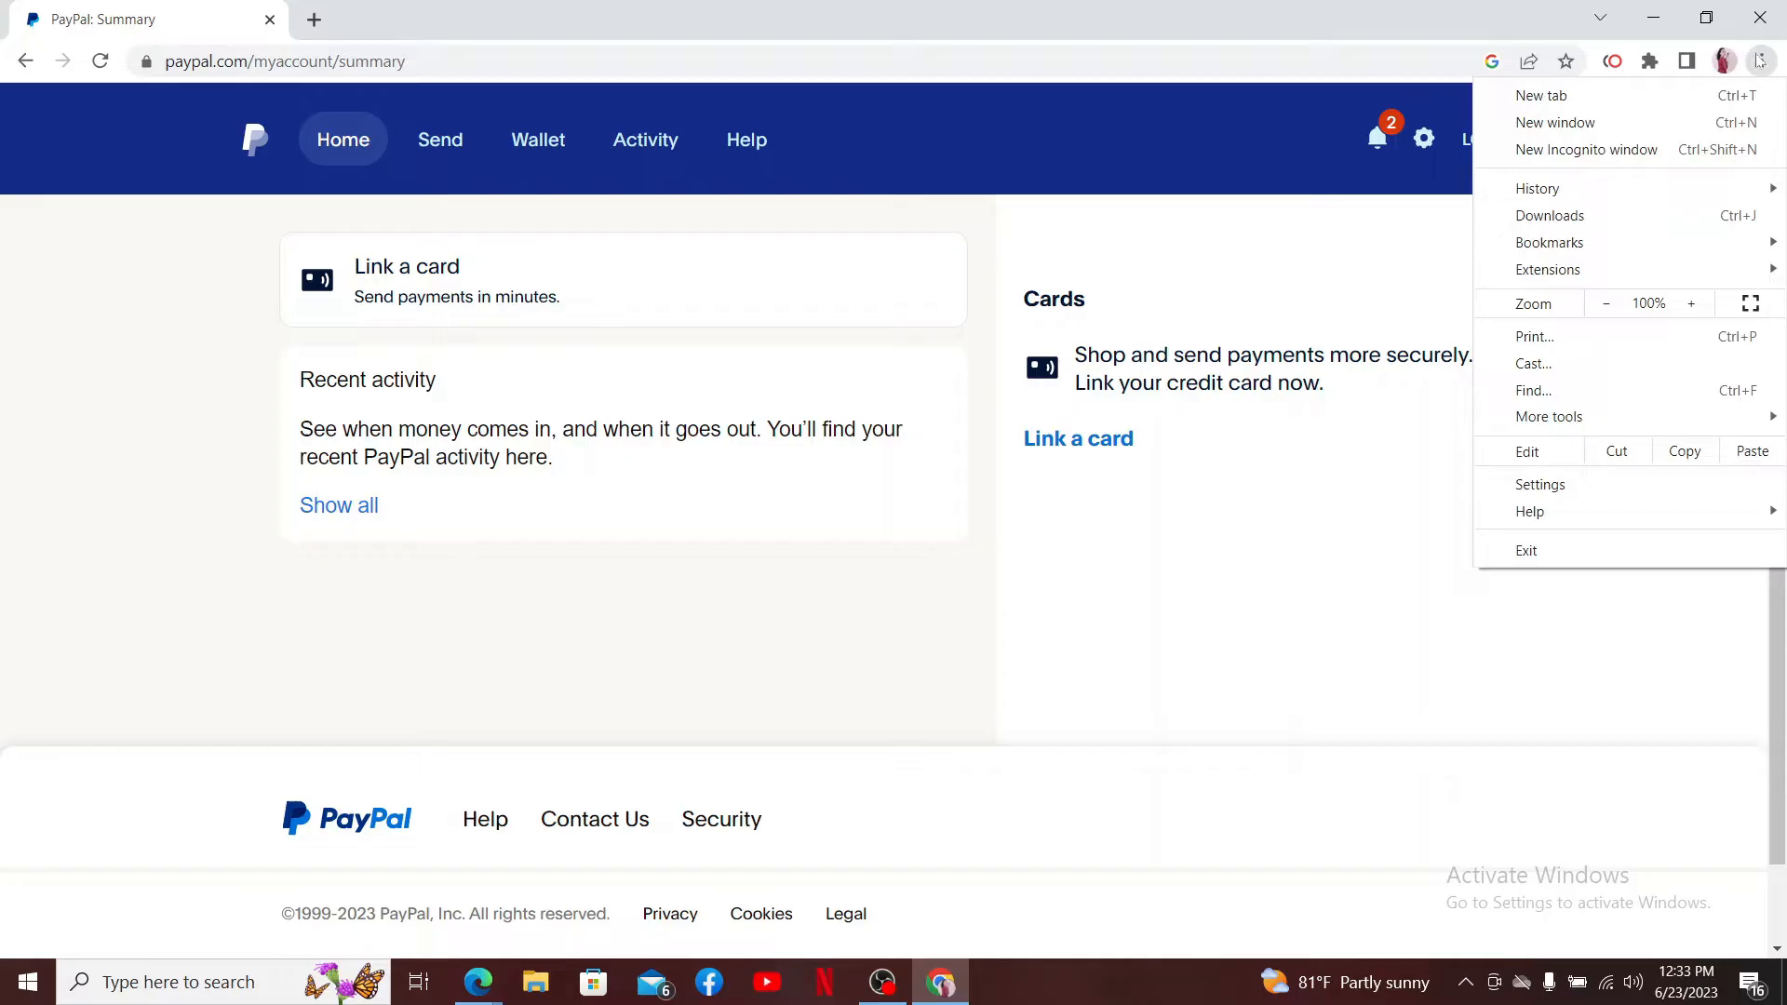
left_click(1541, 484)
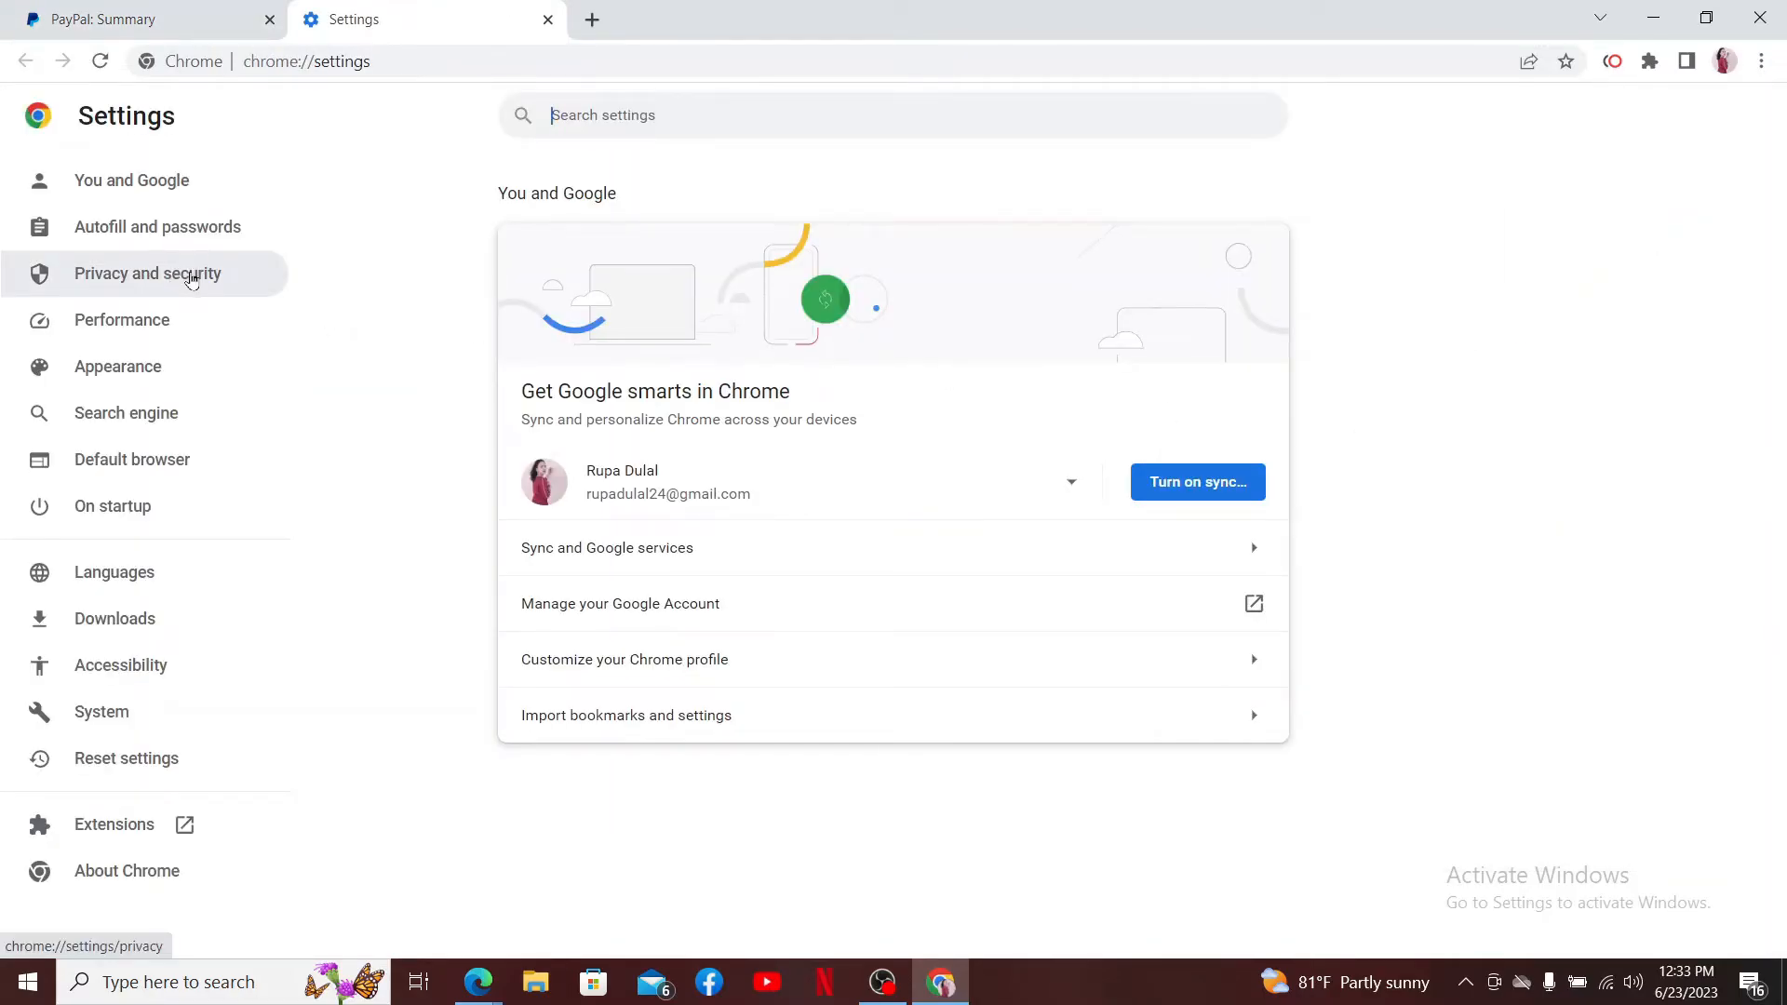
left_click(147, 273)
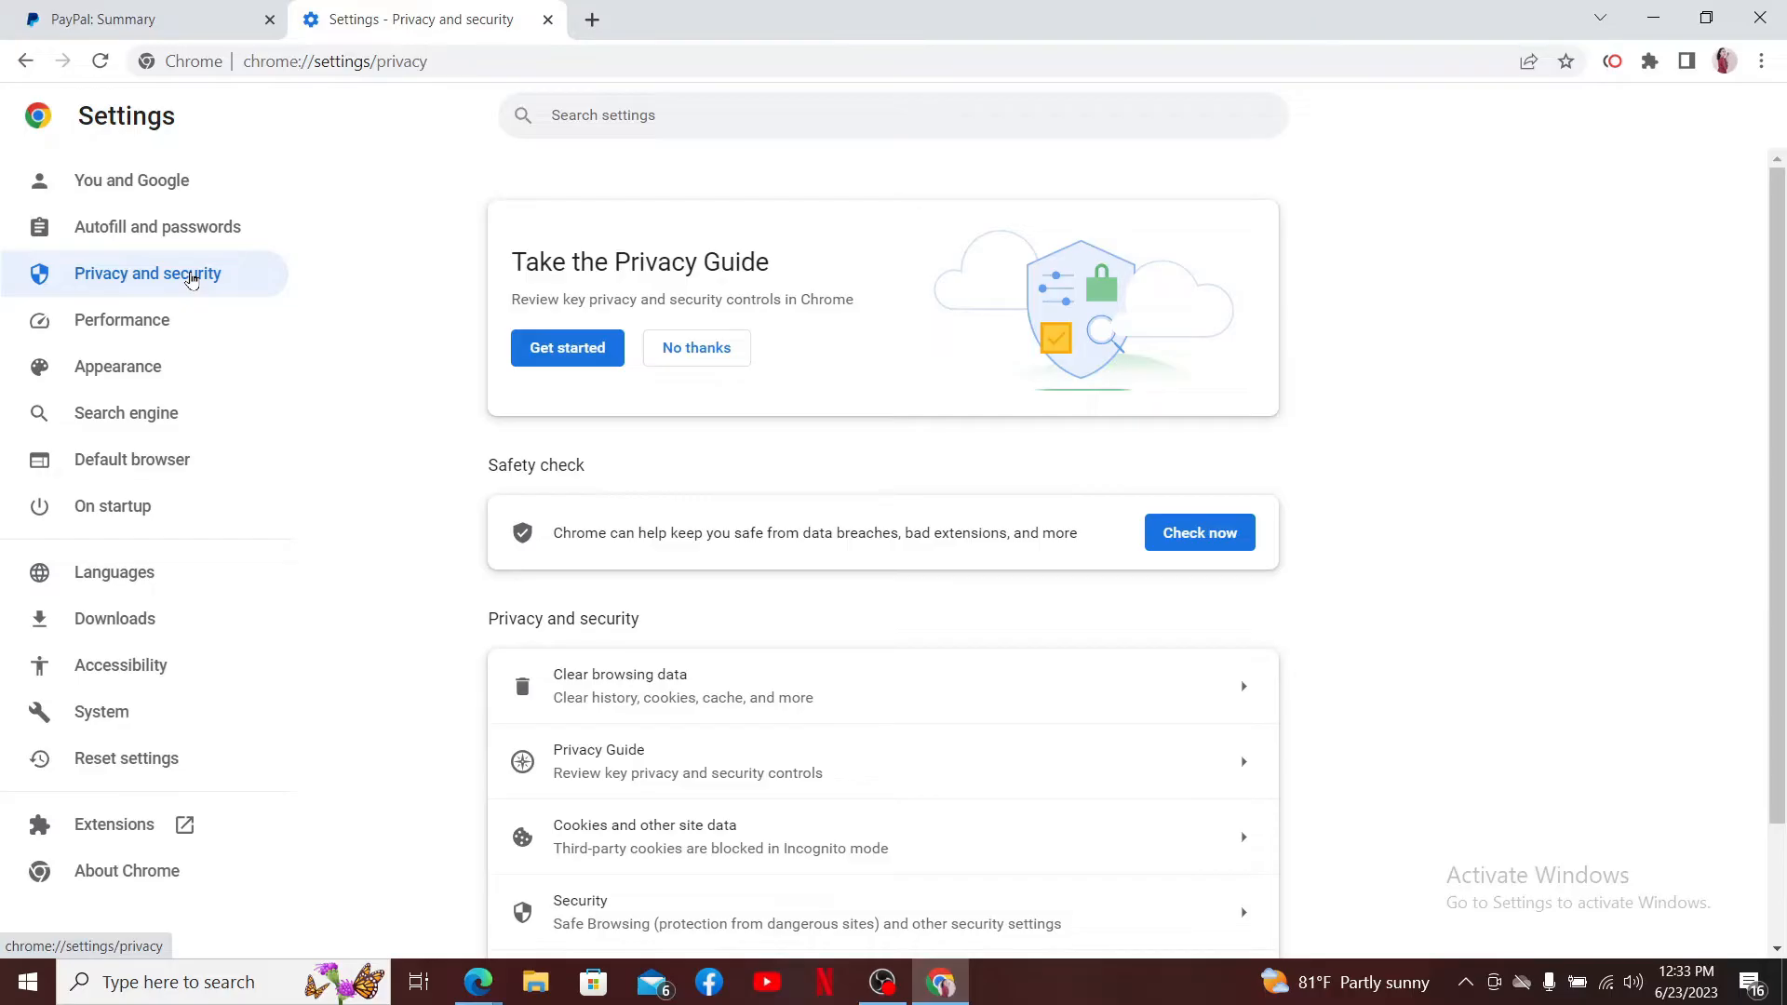
scroll("down", 3)
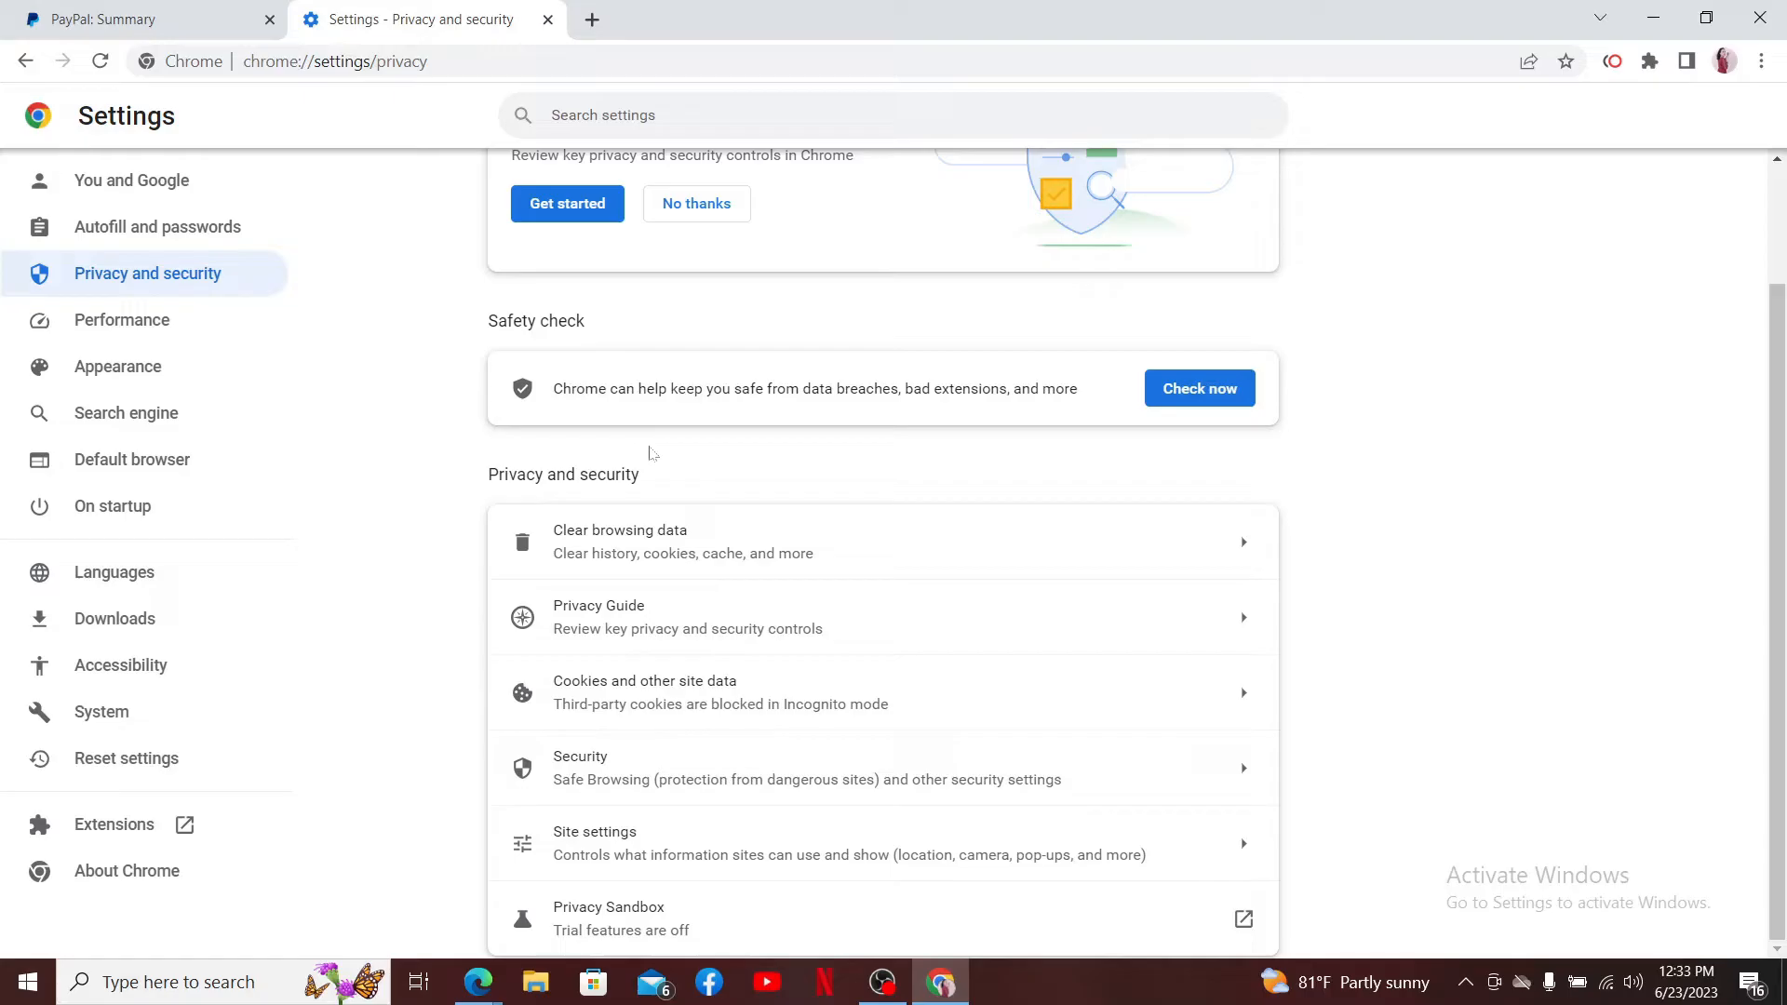
mouse_move(672, 564)
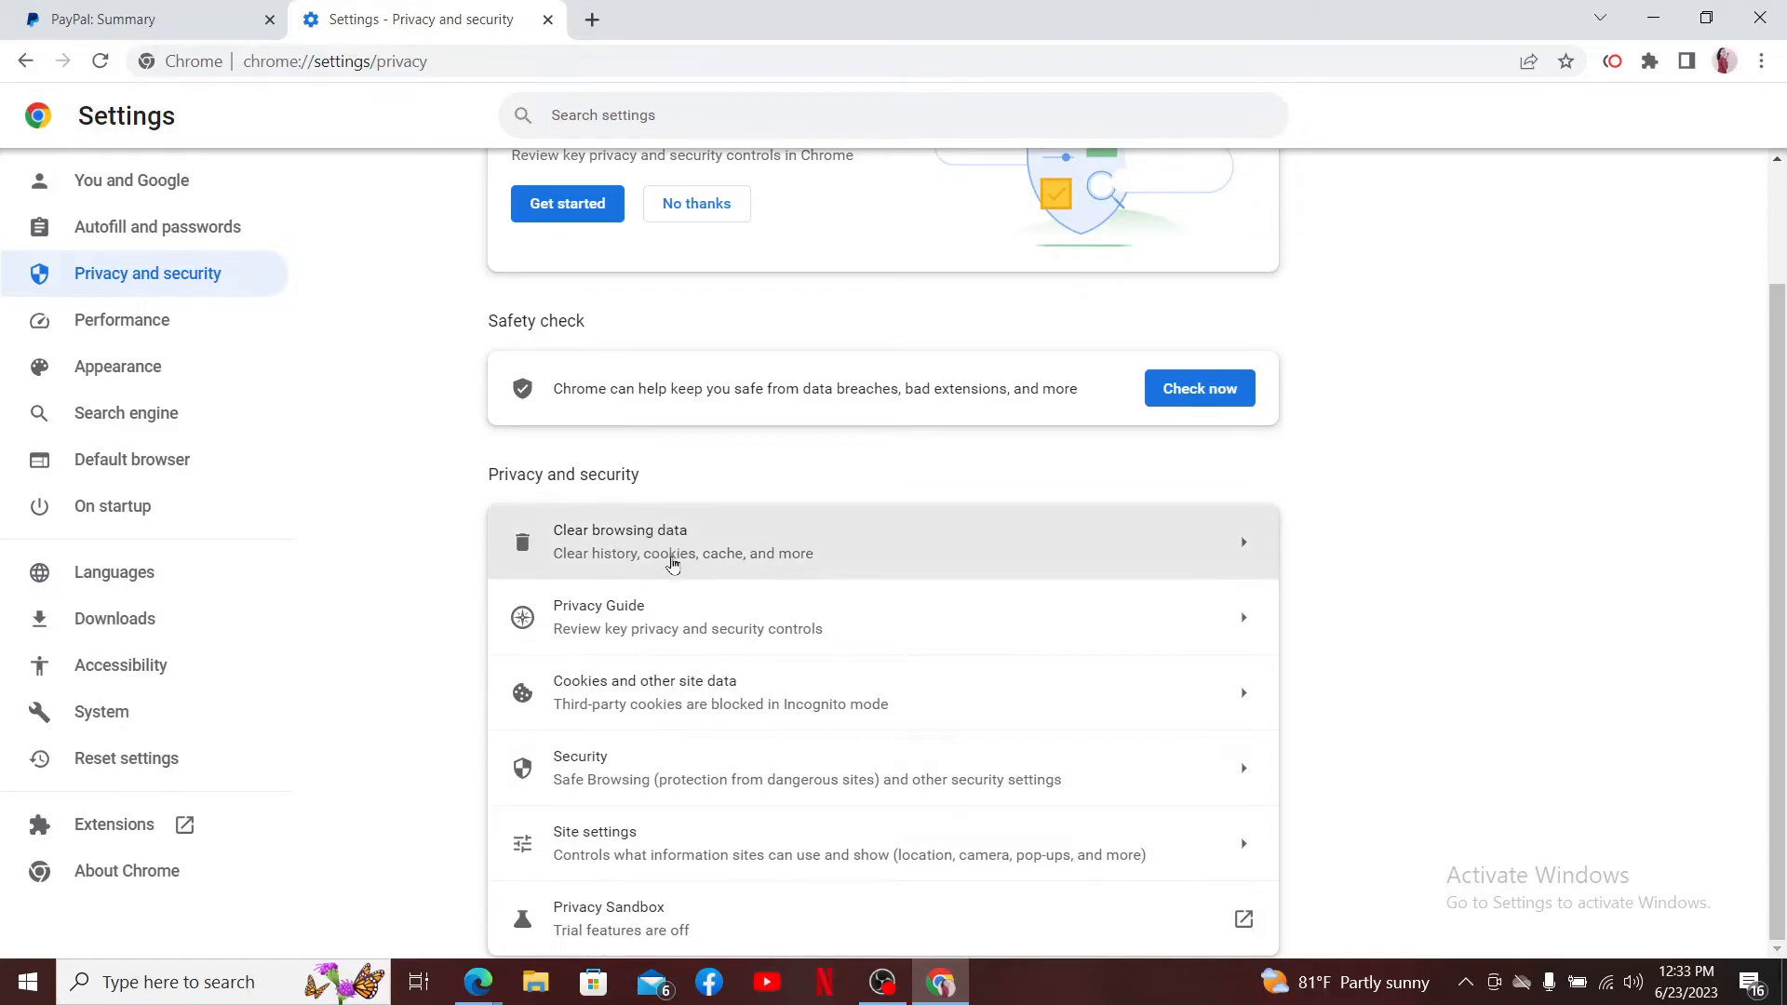
Step: Clear the last hour's cookies and cached files, excluding browsing history
left_click(672, 553)
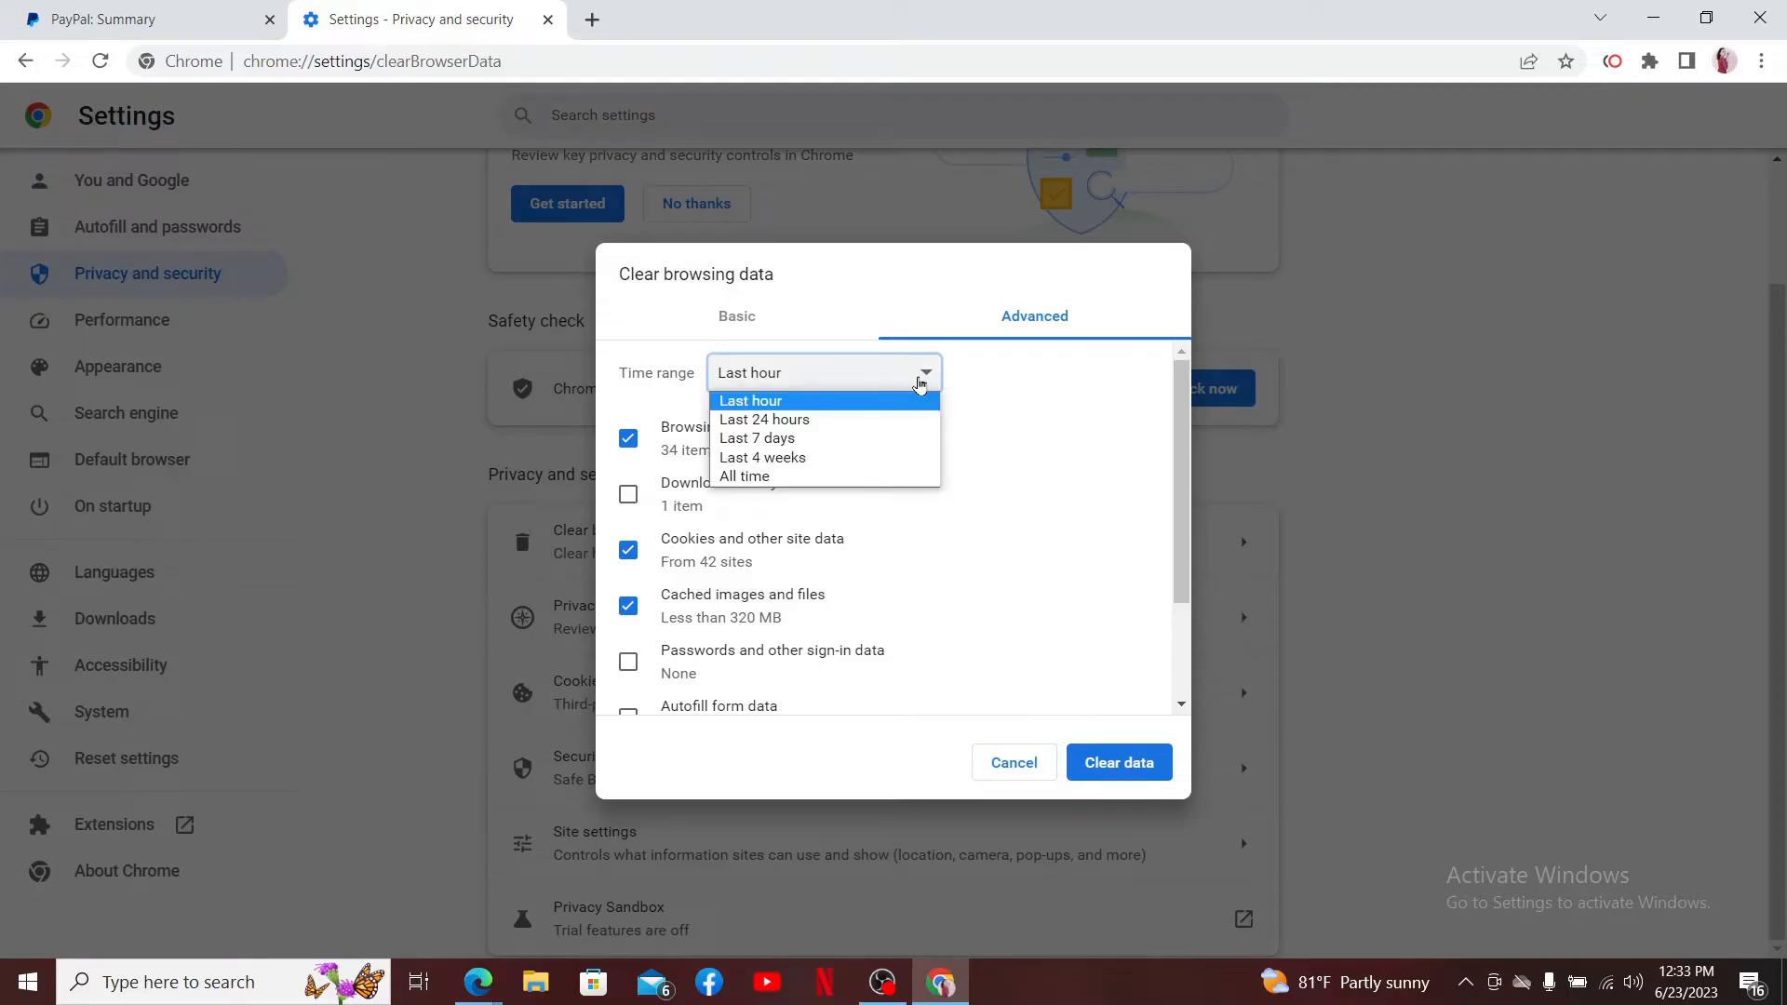
left_click(752, 401)
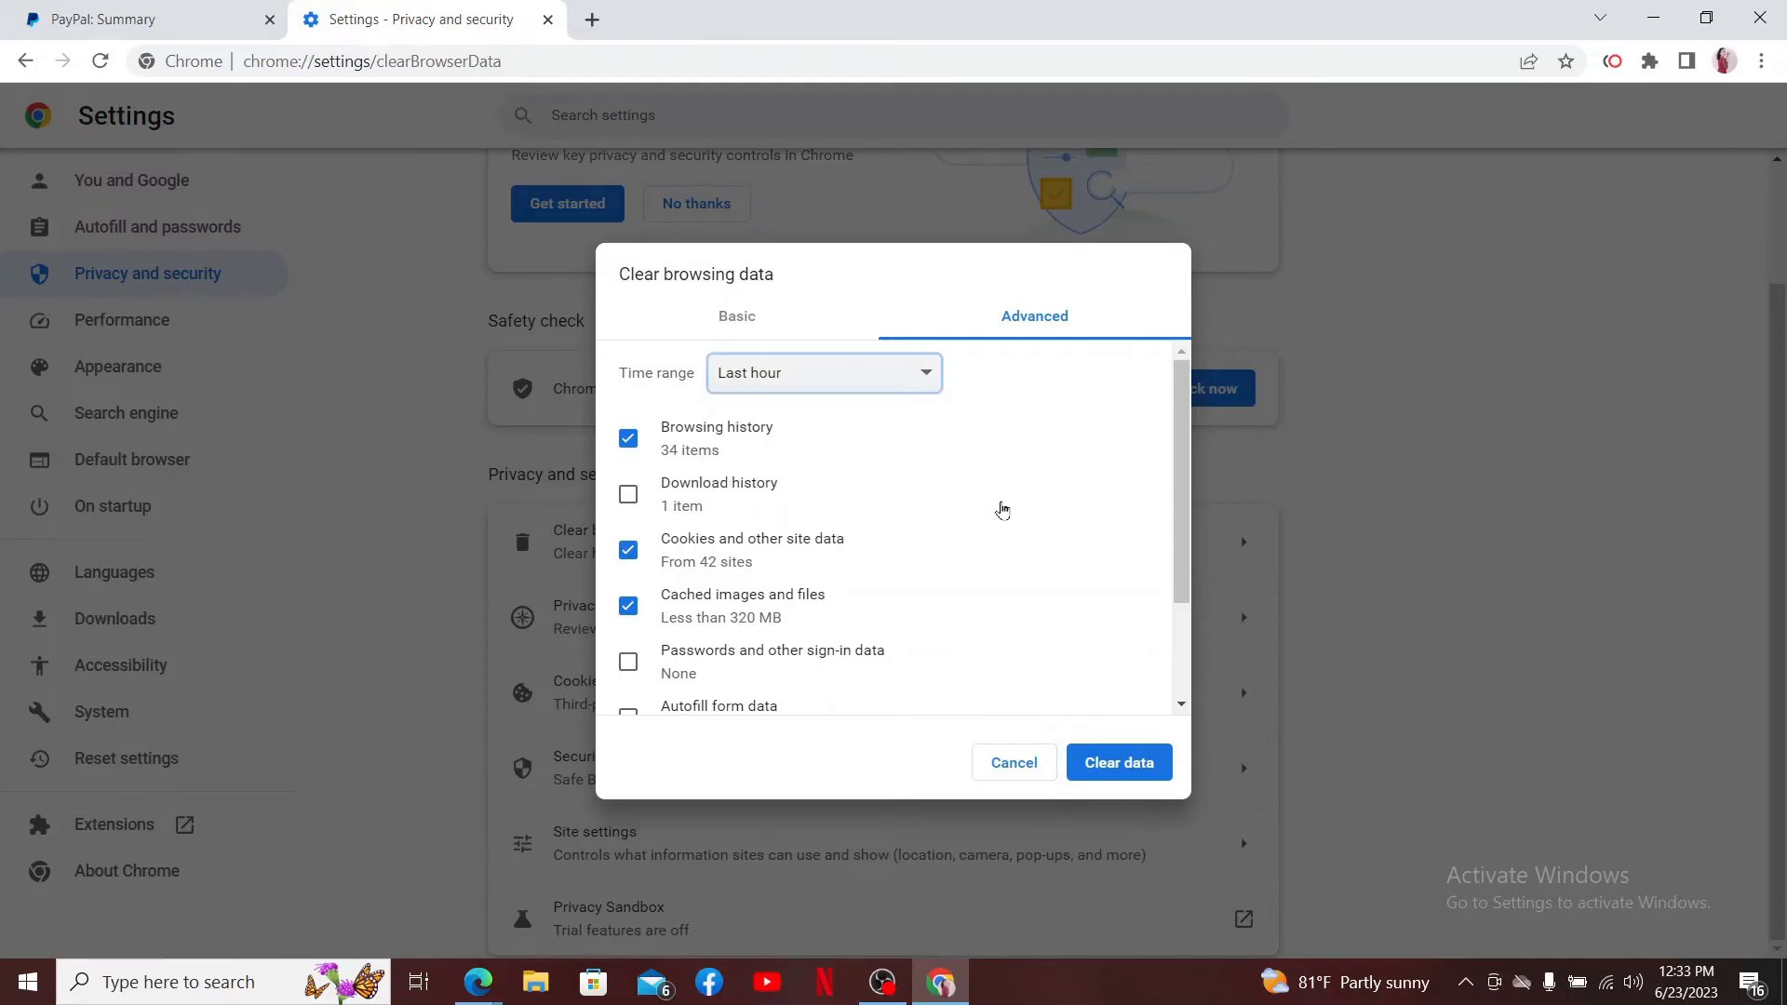
left_click(627, 439)
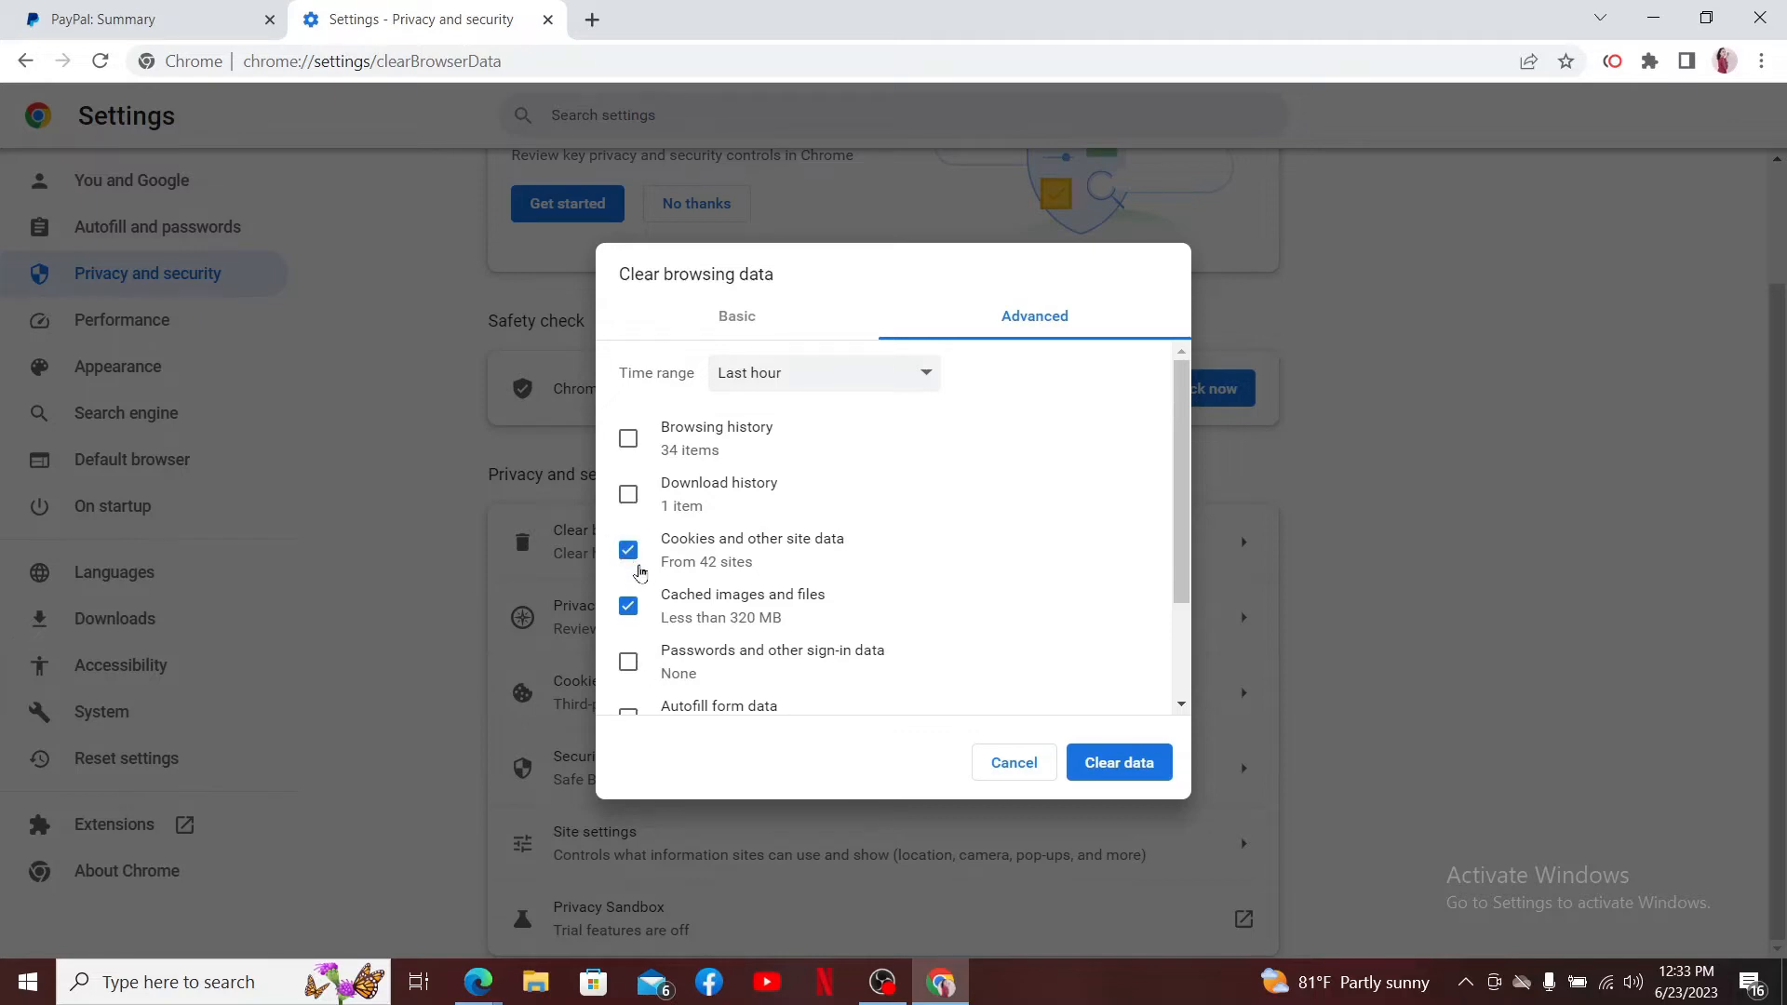
scroll("down", 3)
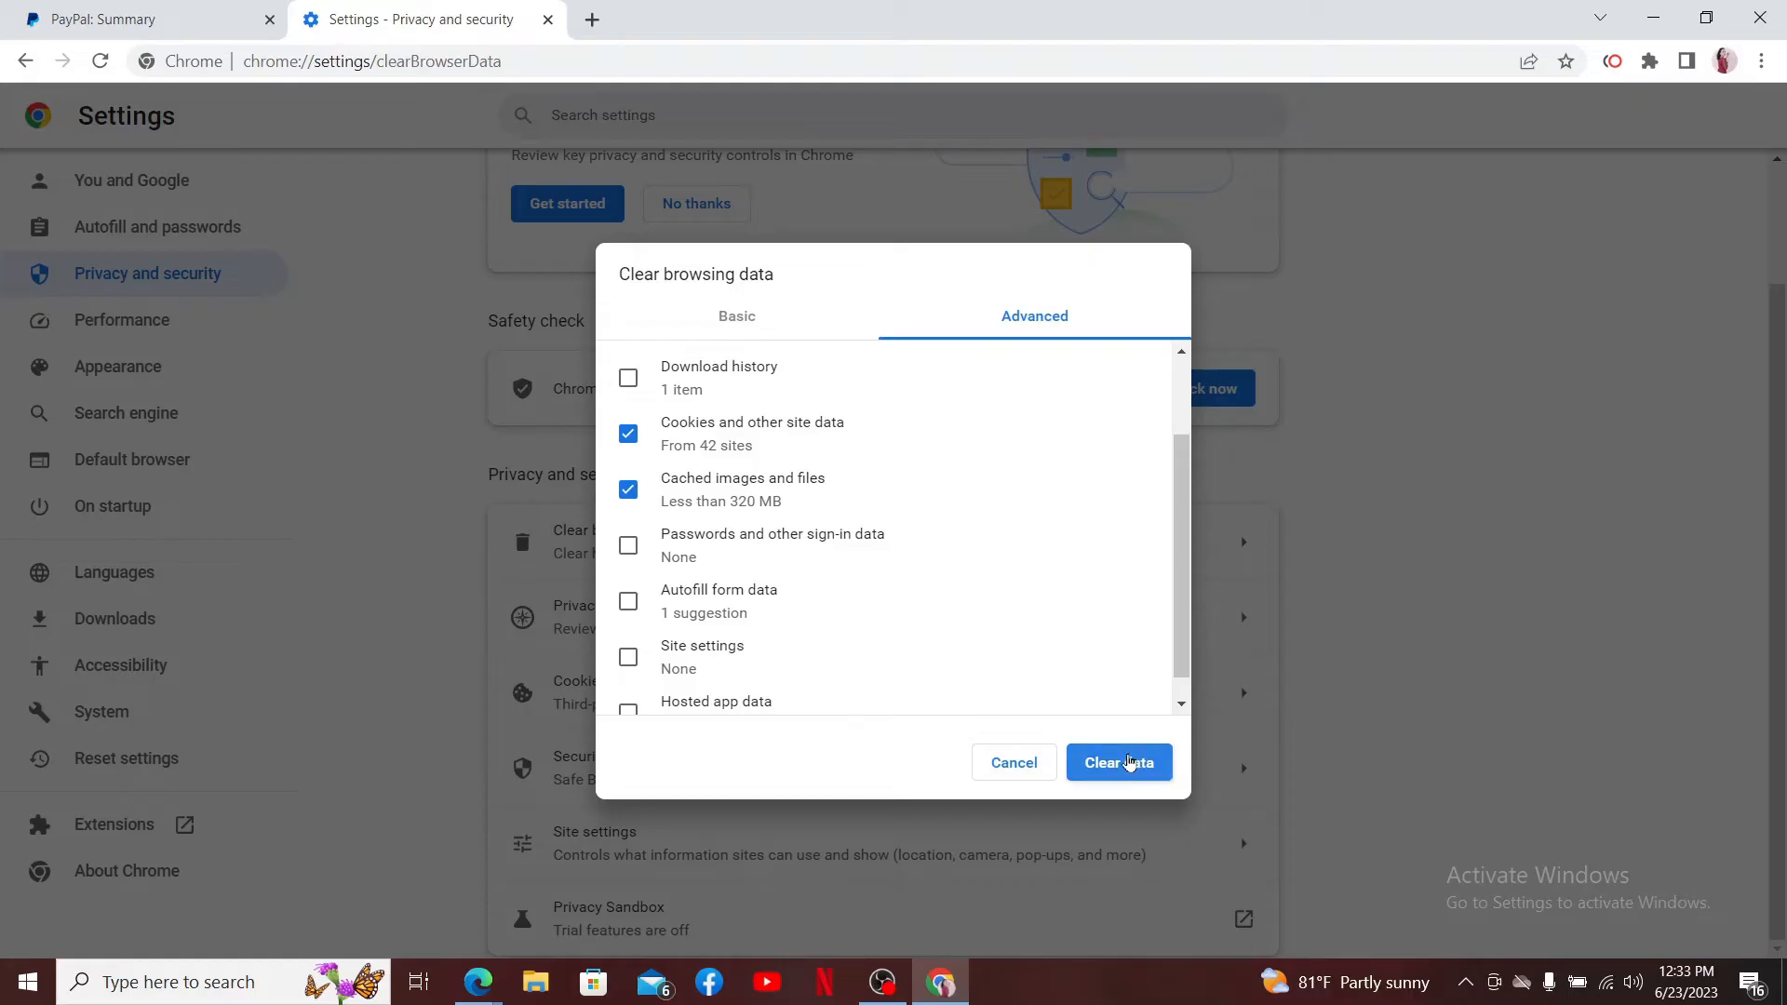
left_click(1119, 763)
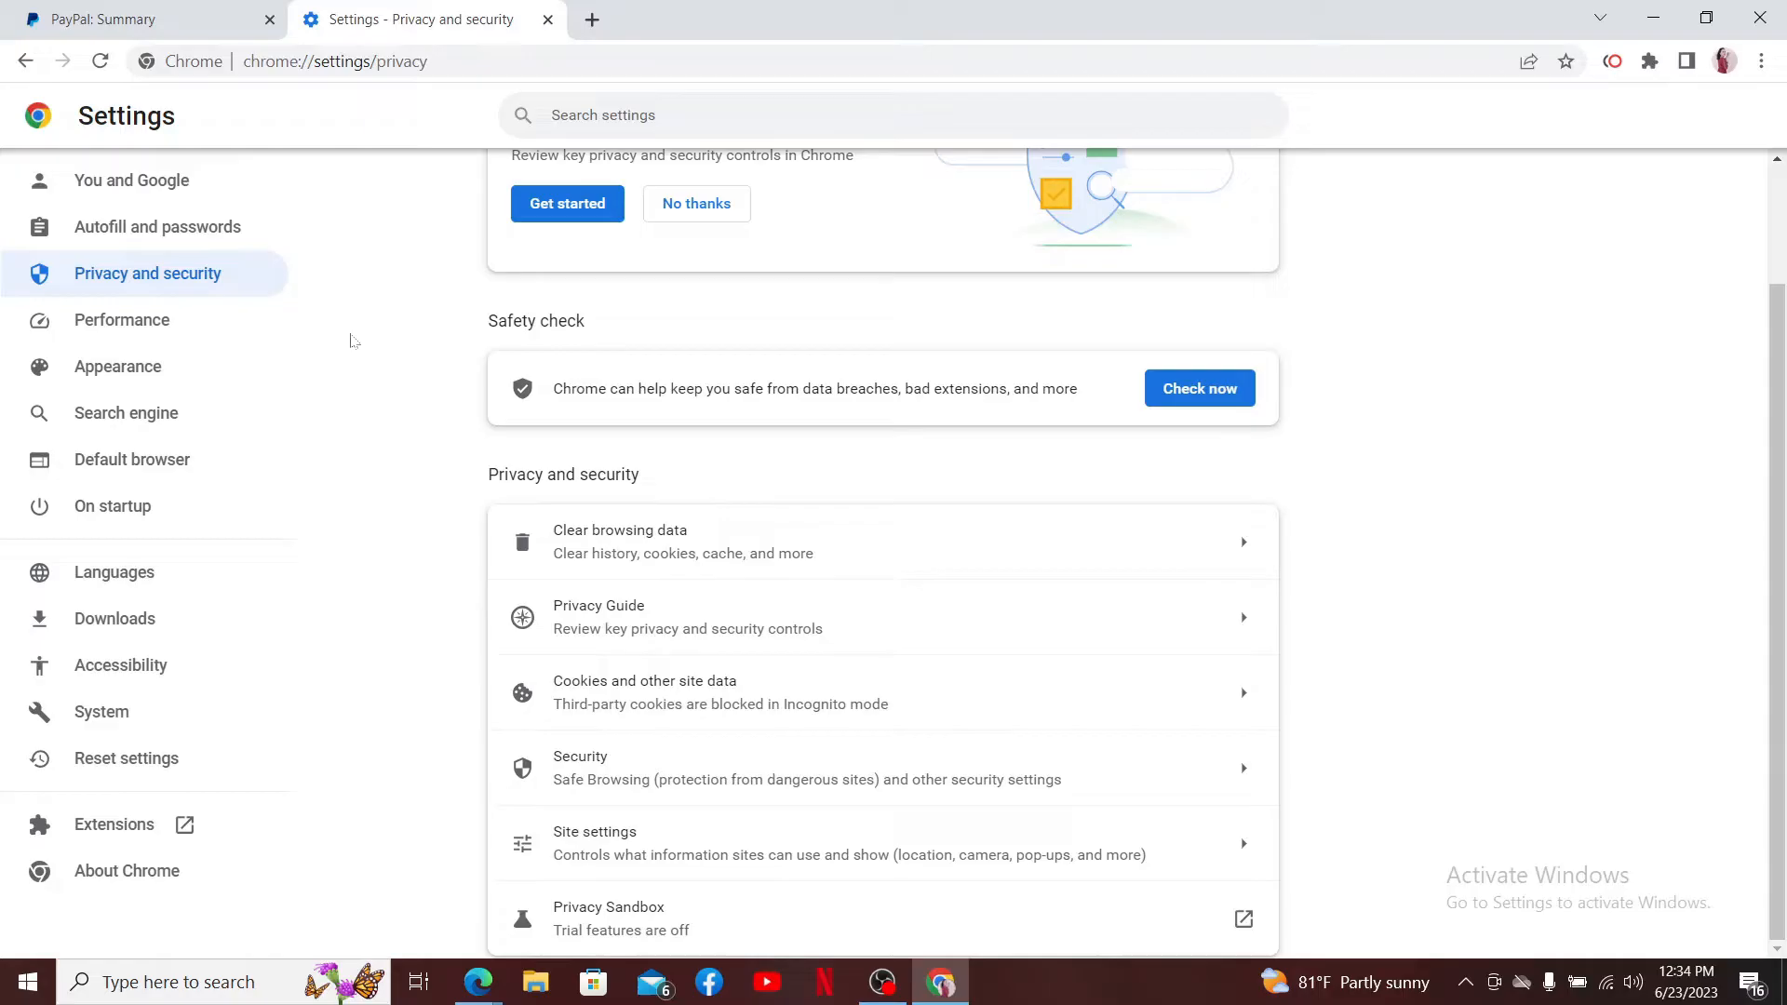
Step: Return to the PayPal tab, view the Wallet page and restore Chrome
left_click(112, 18)
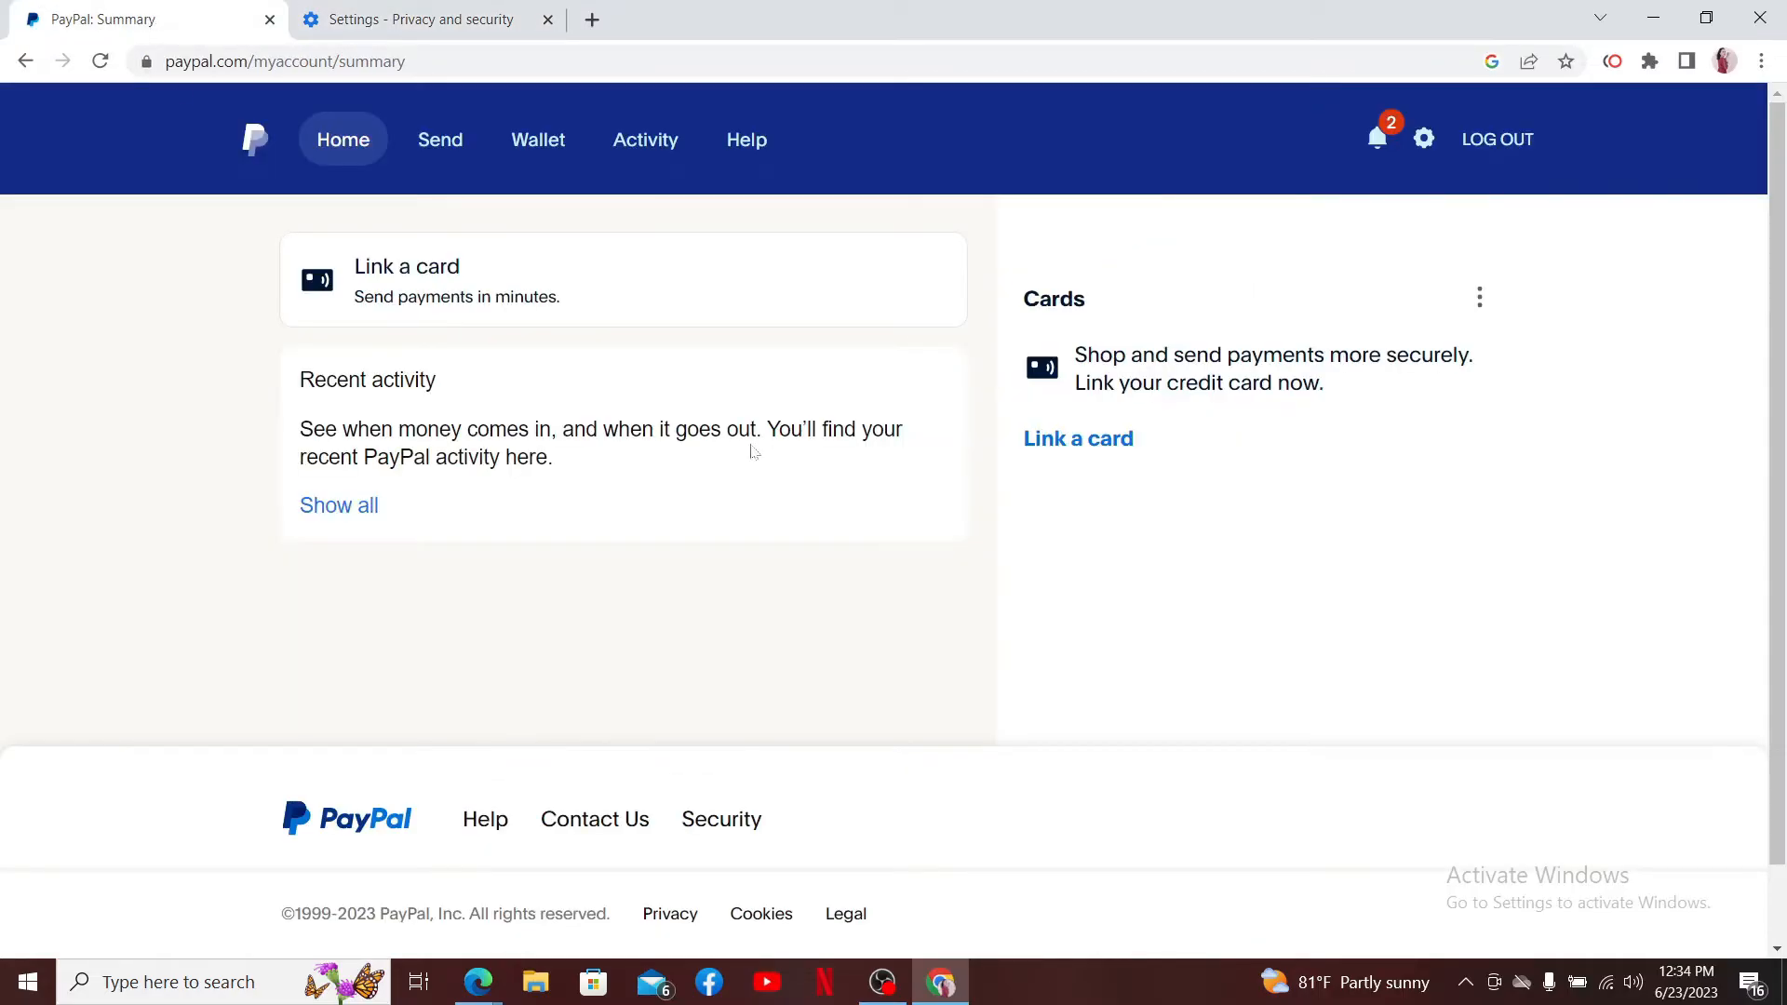
left_click(538, 139)
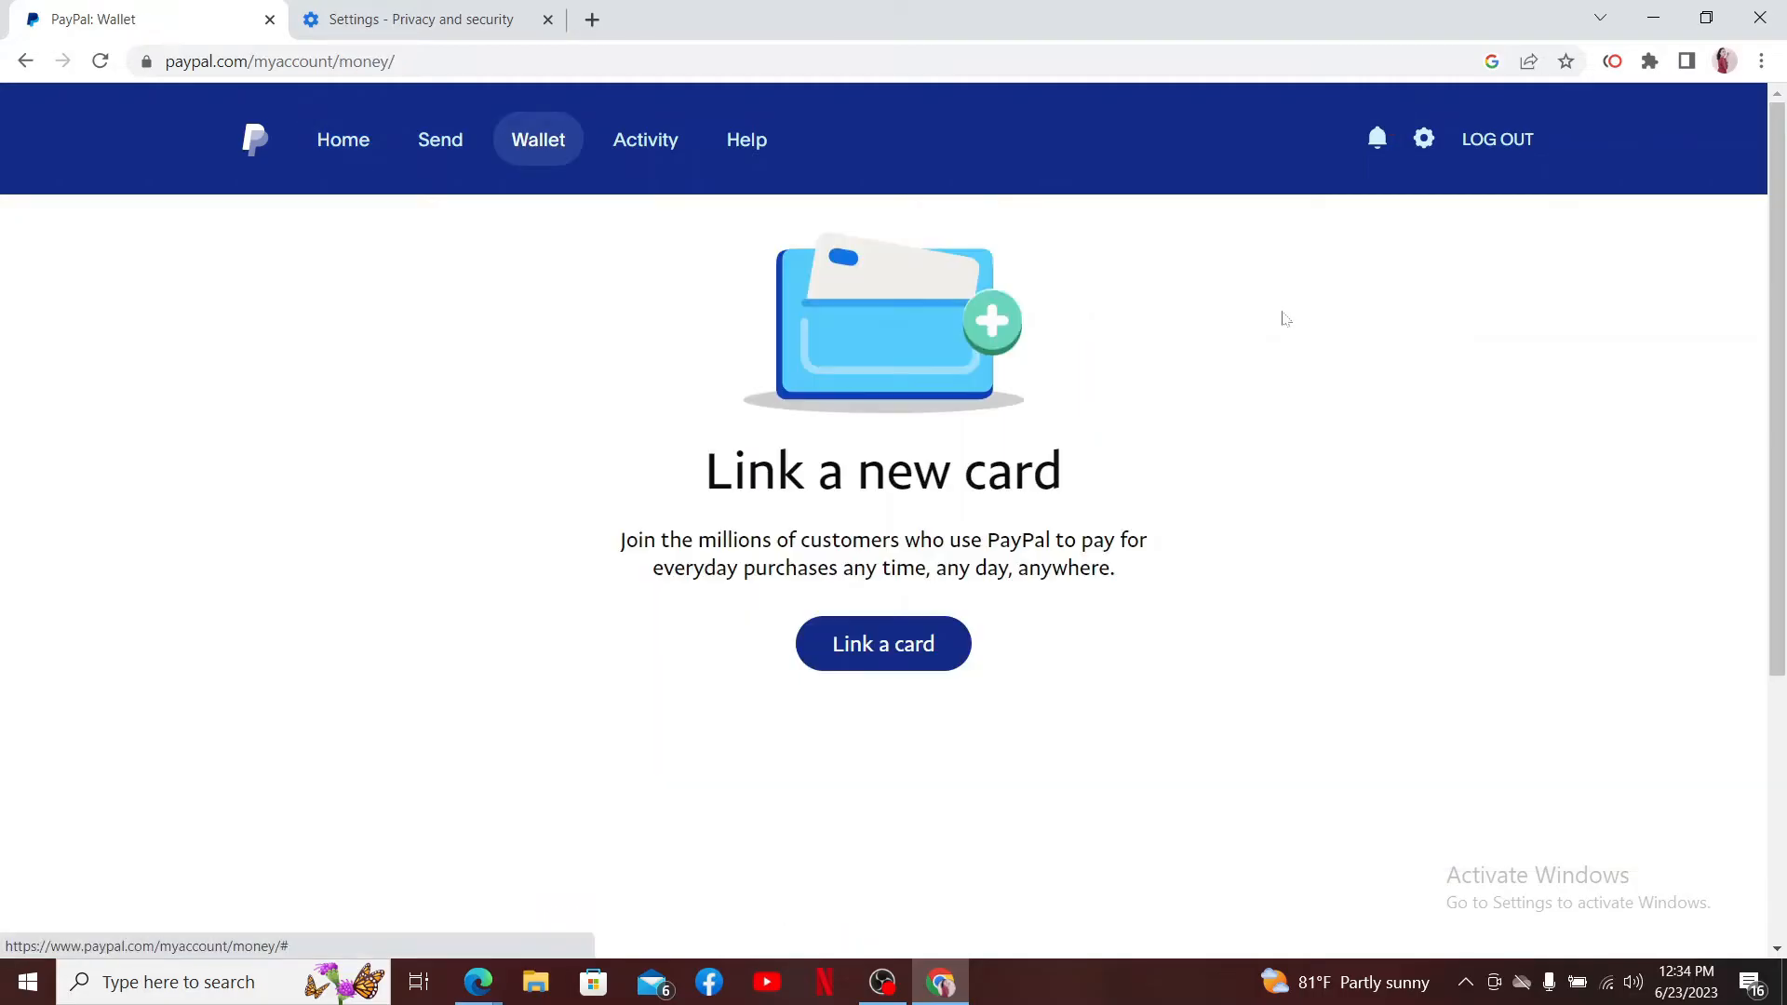
mouse_move(1124, 261)
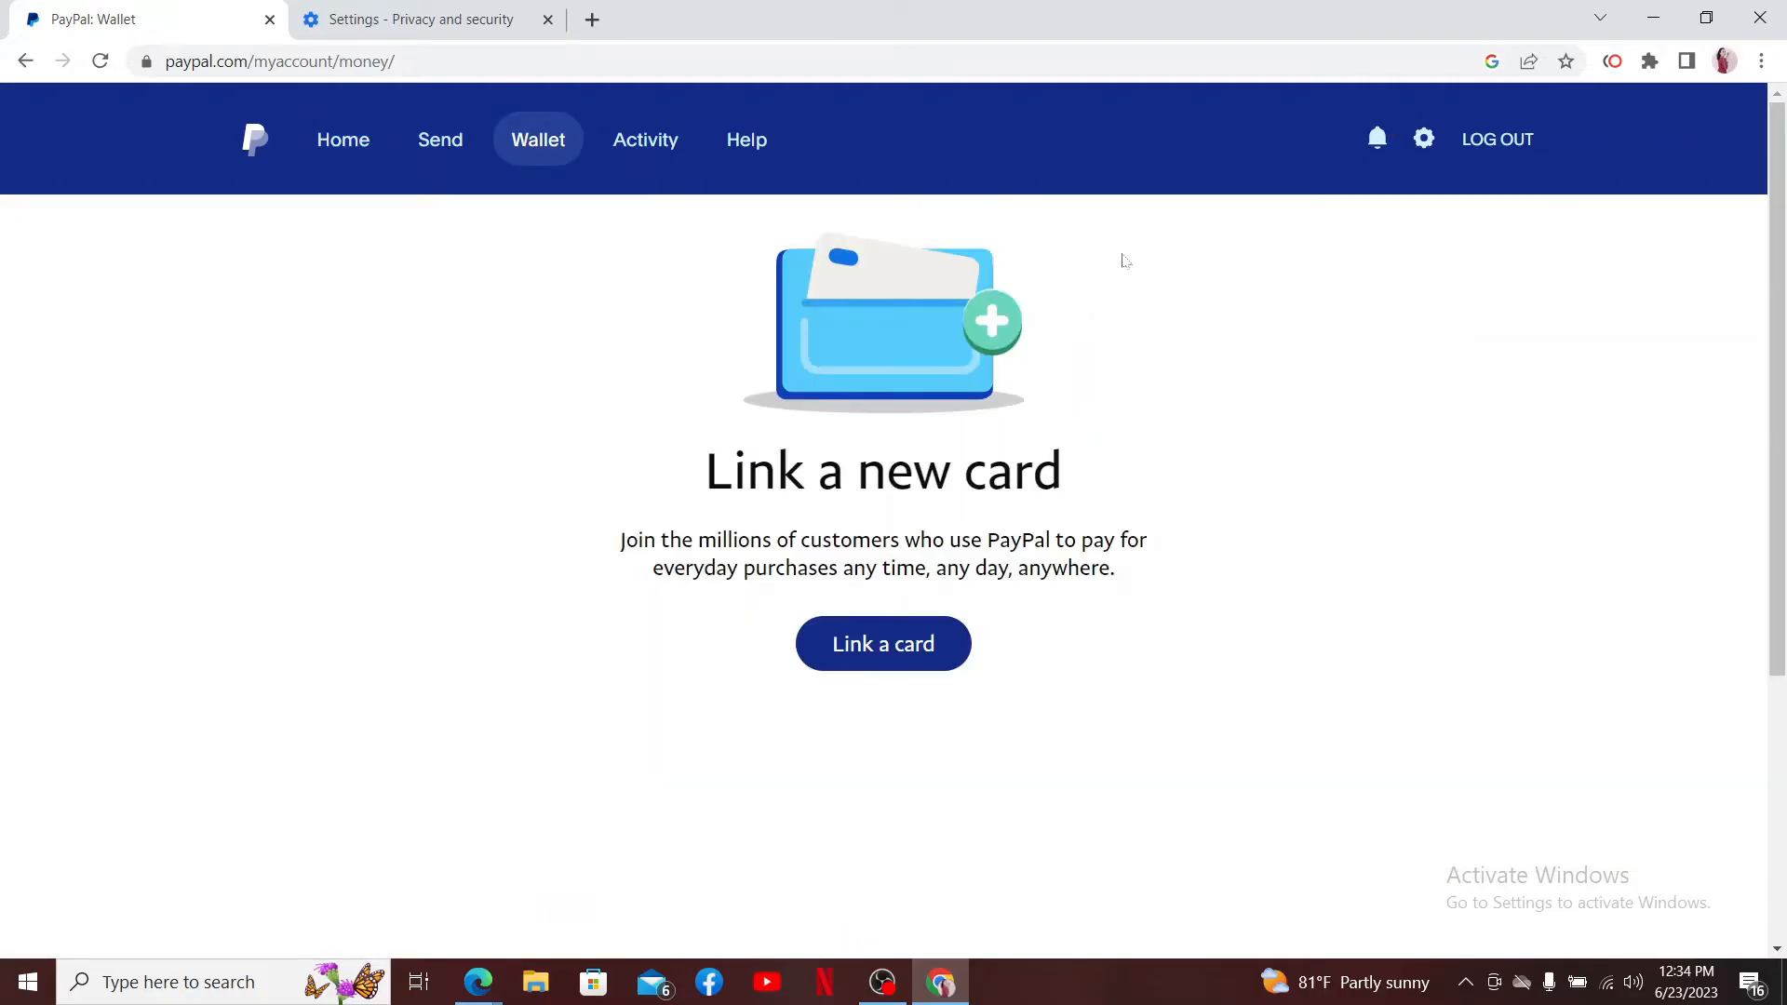
mouse_move(602, 39)
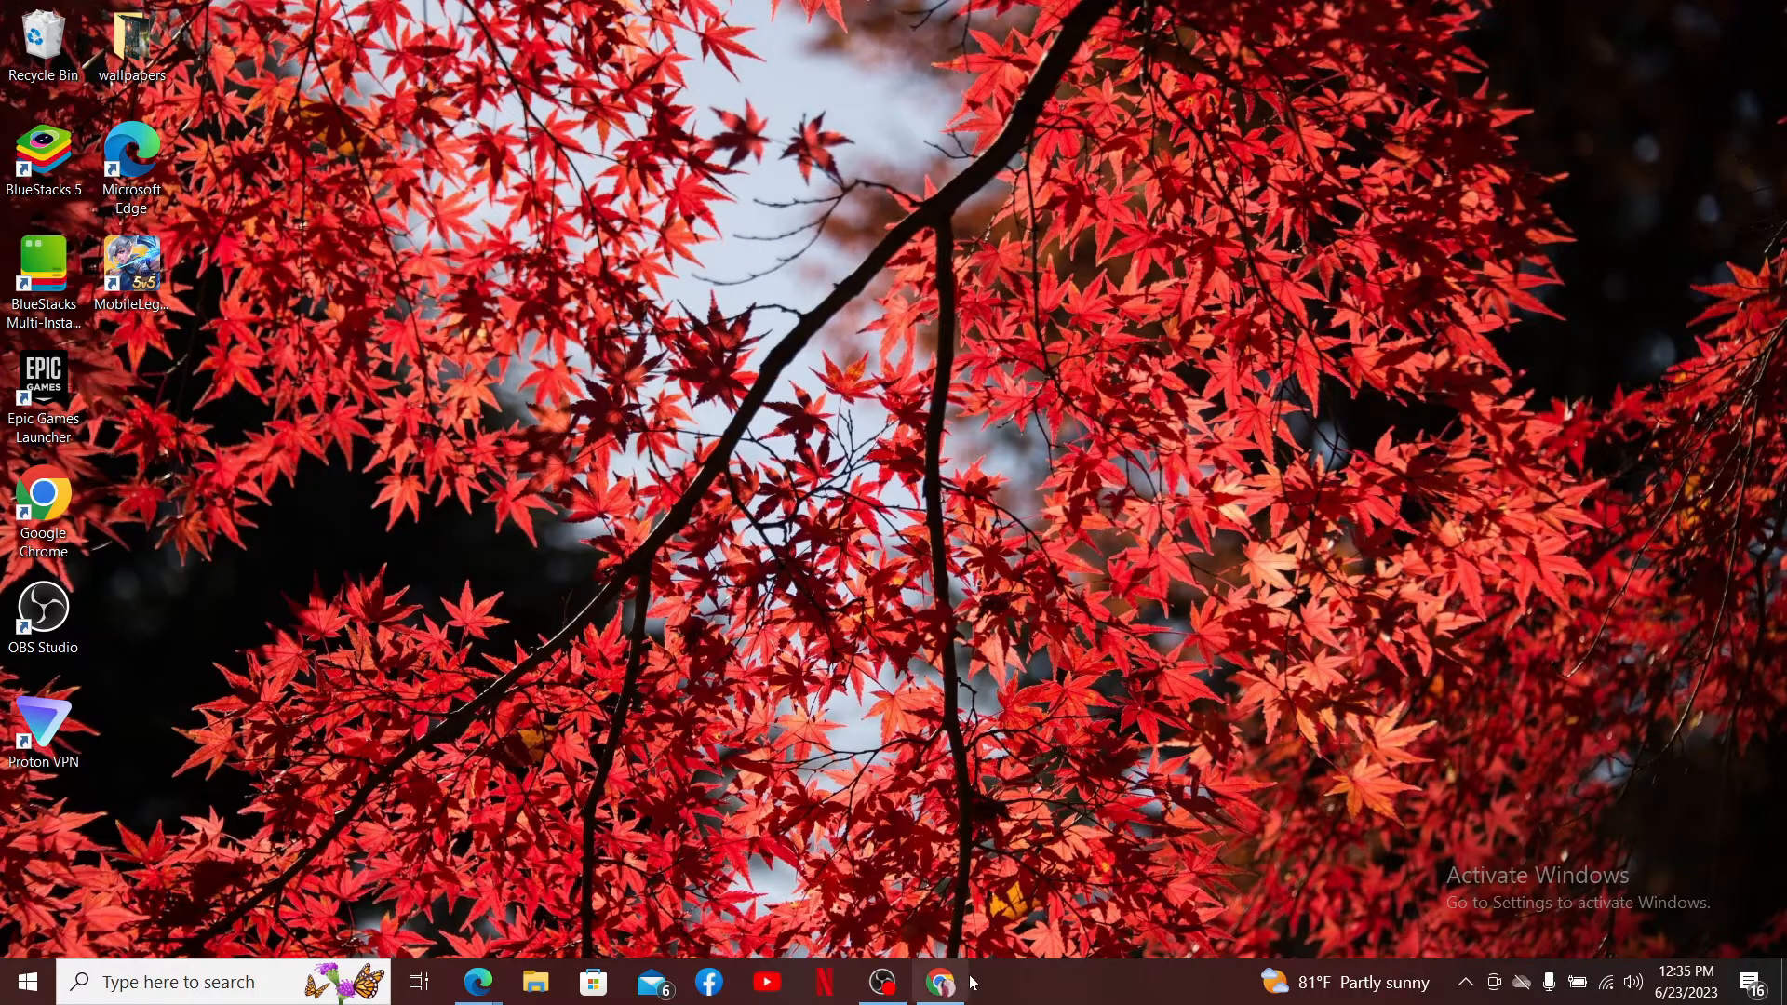
left_click(941, 981)
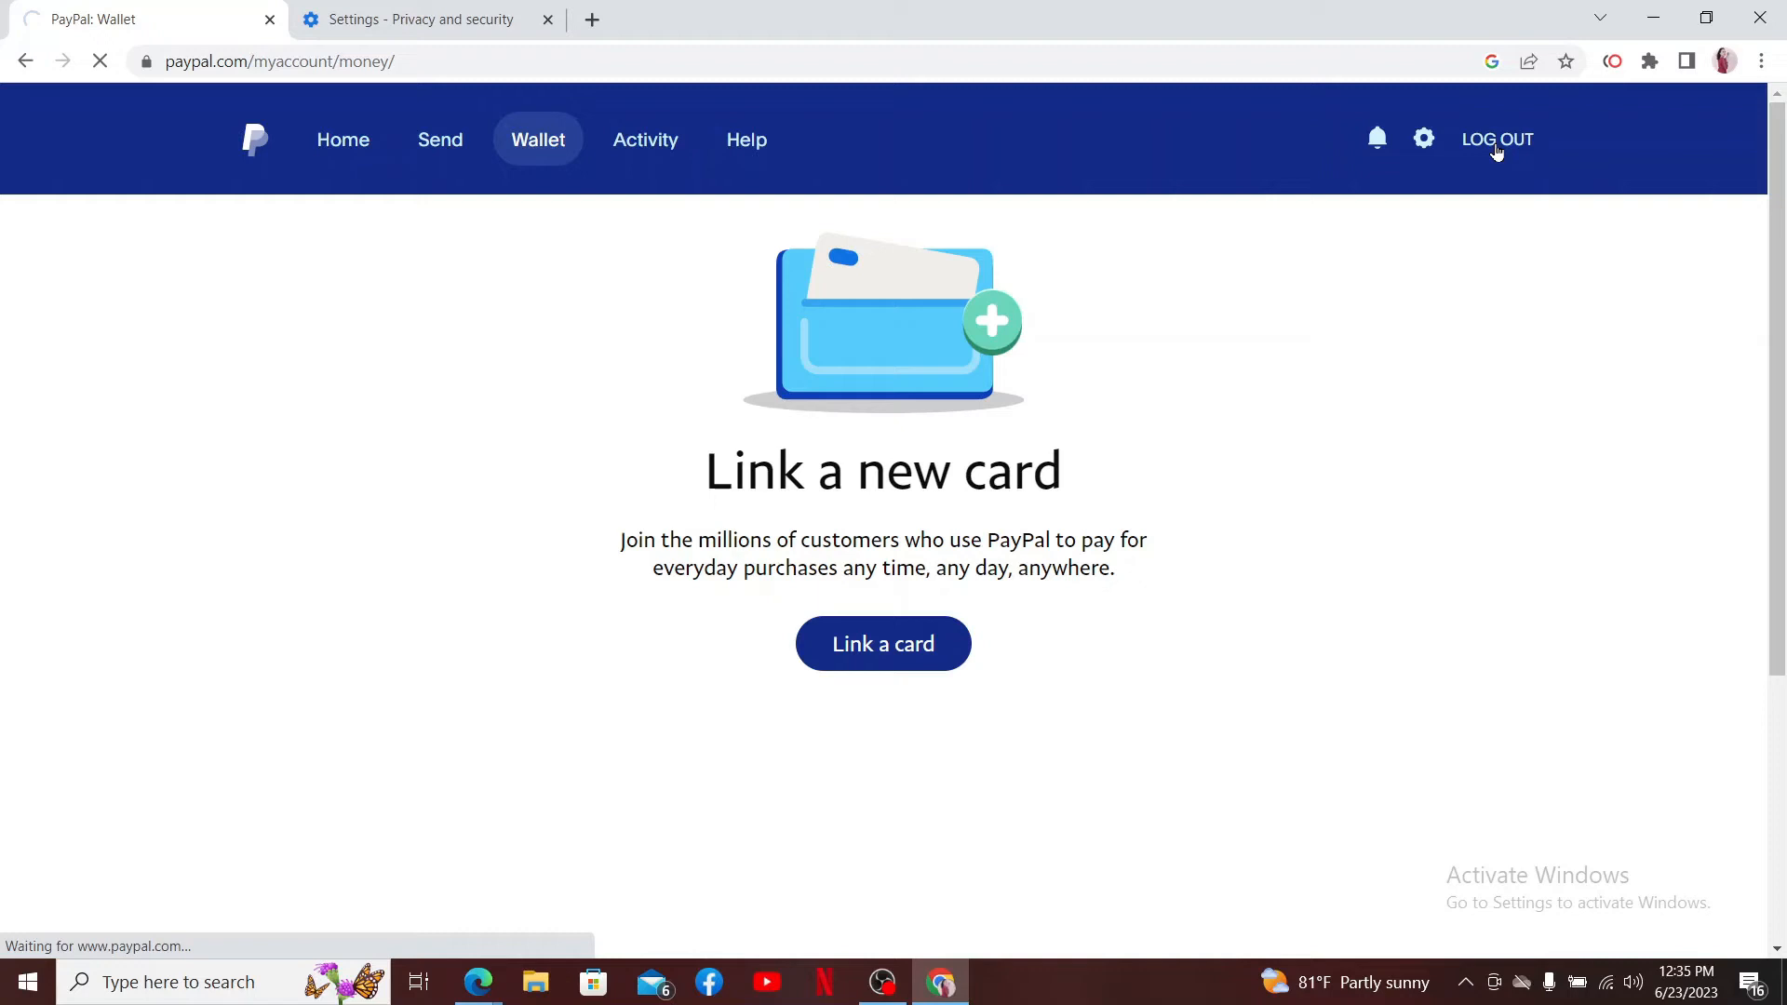
left_click(343, 140)
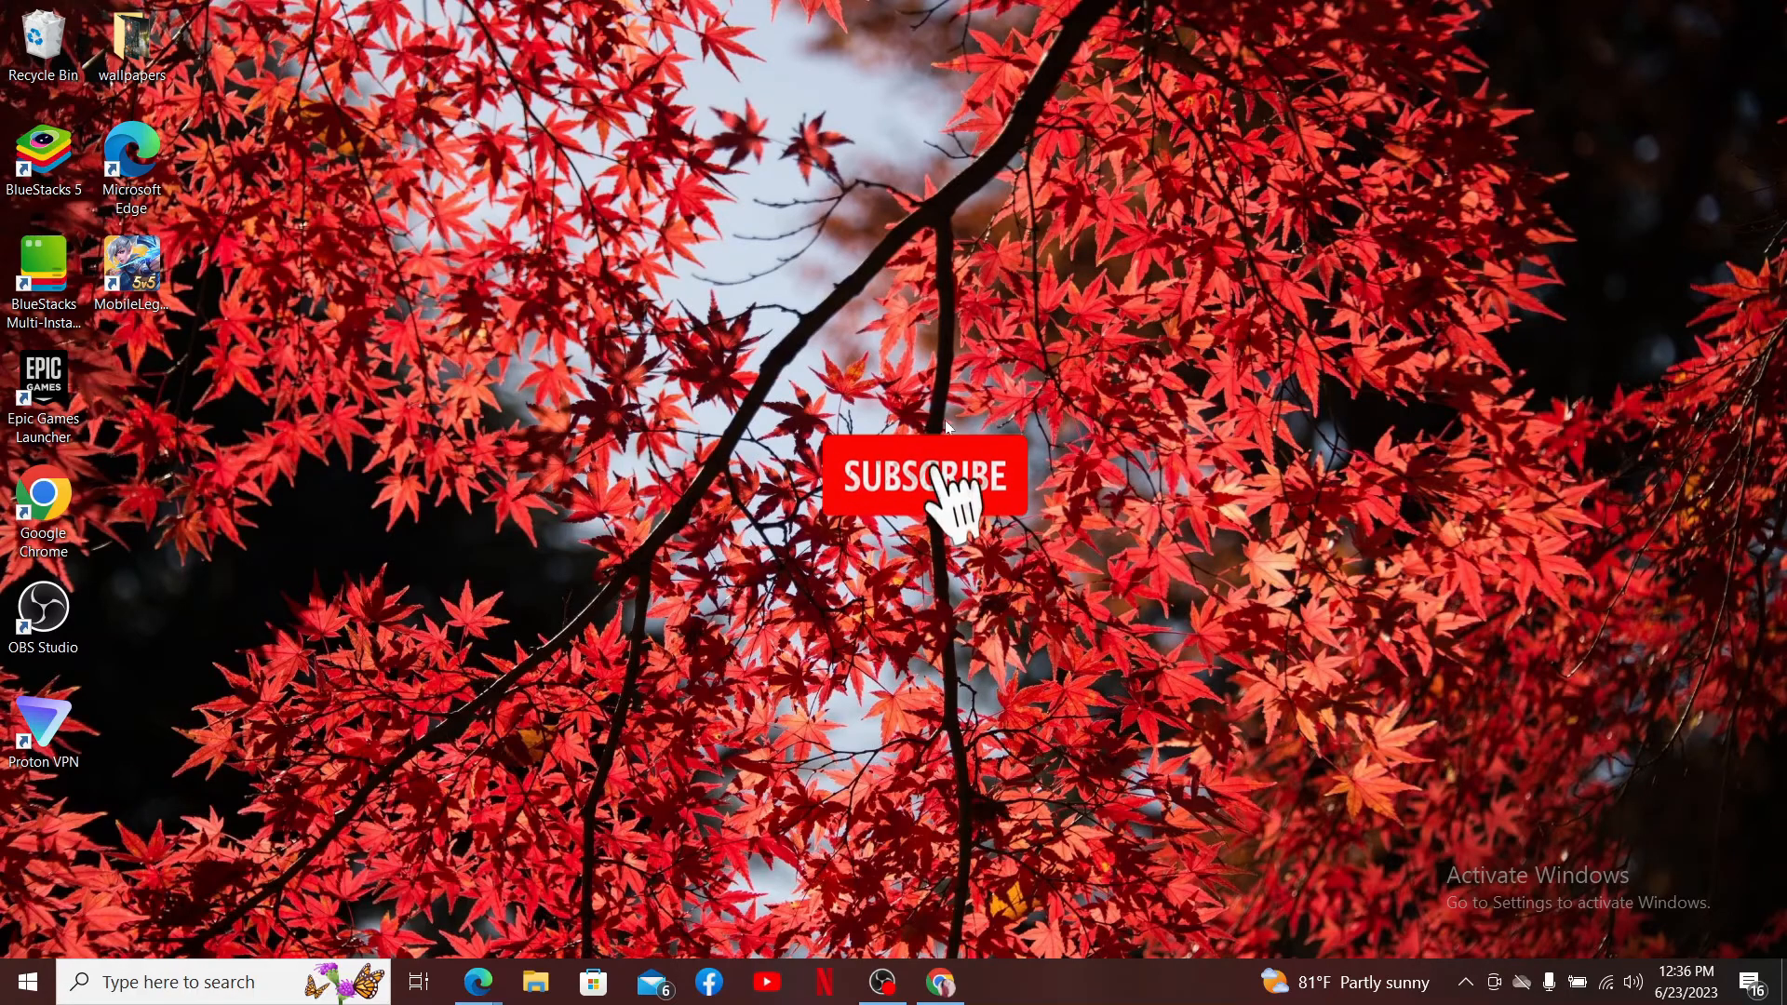
left_click(922, 478)
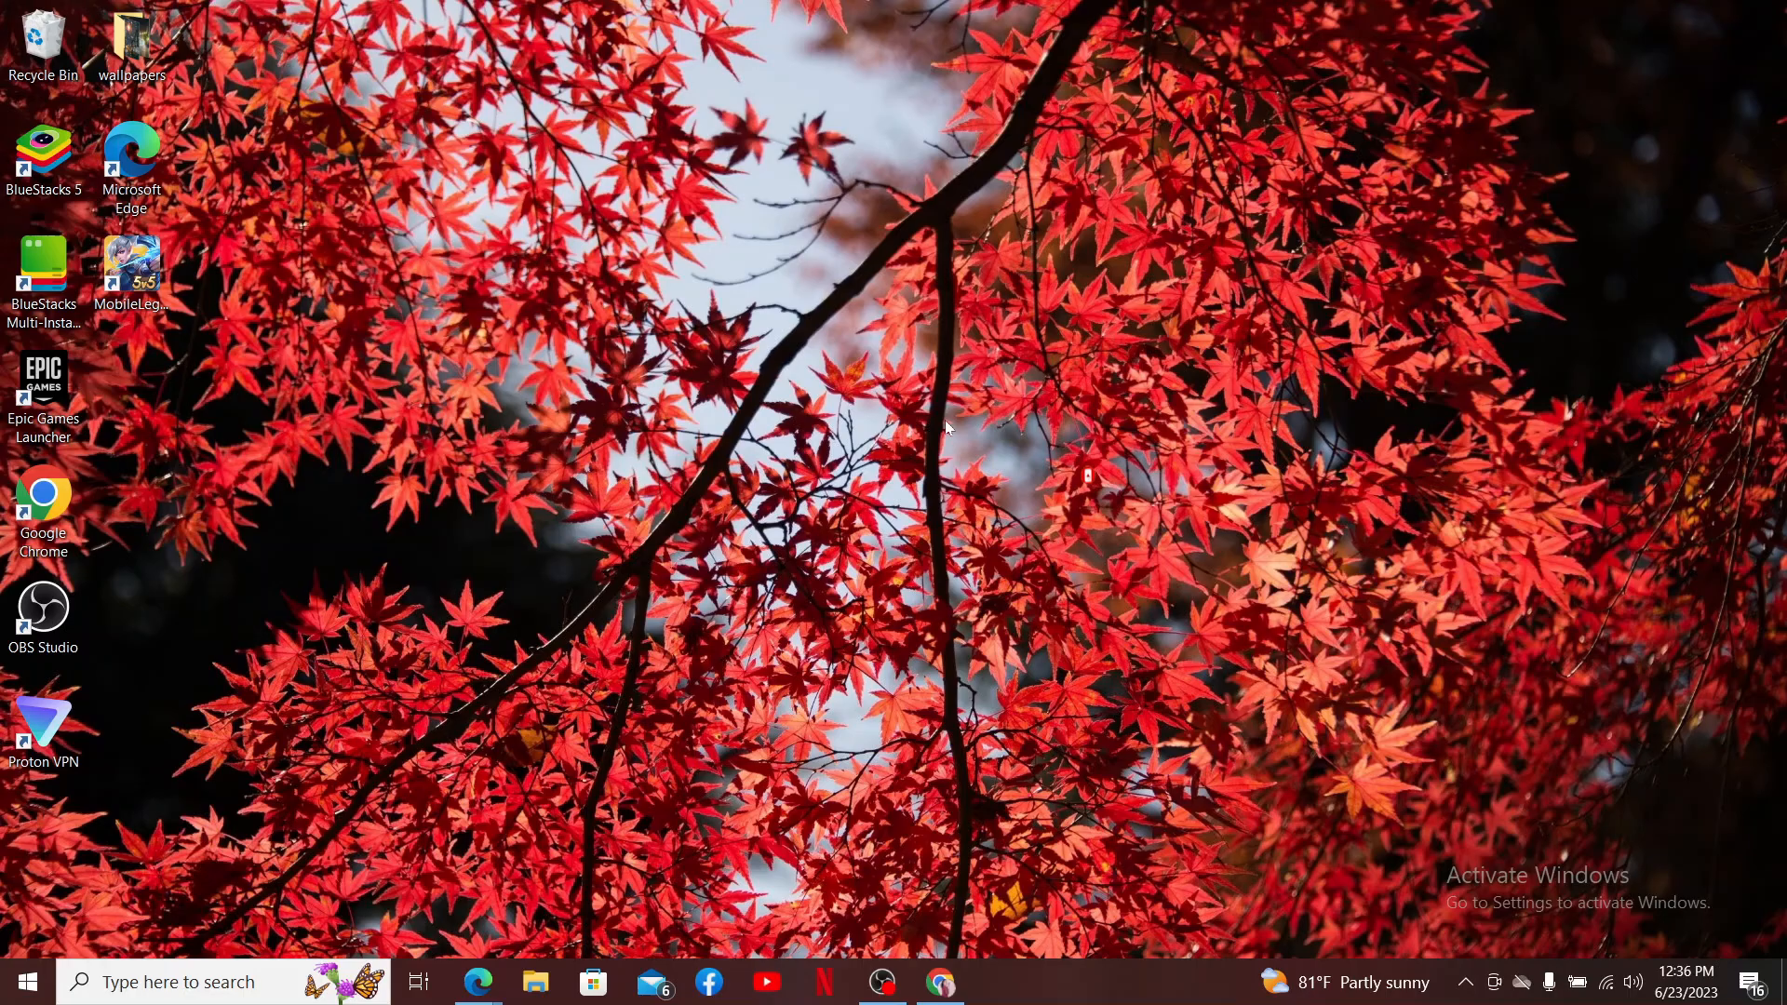
mouse_move(947, 437)
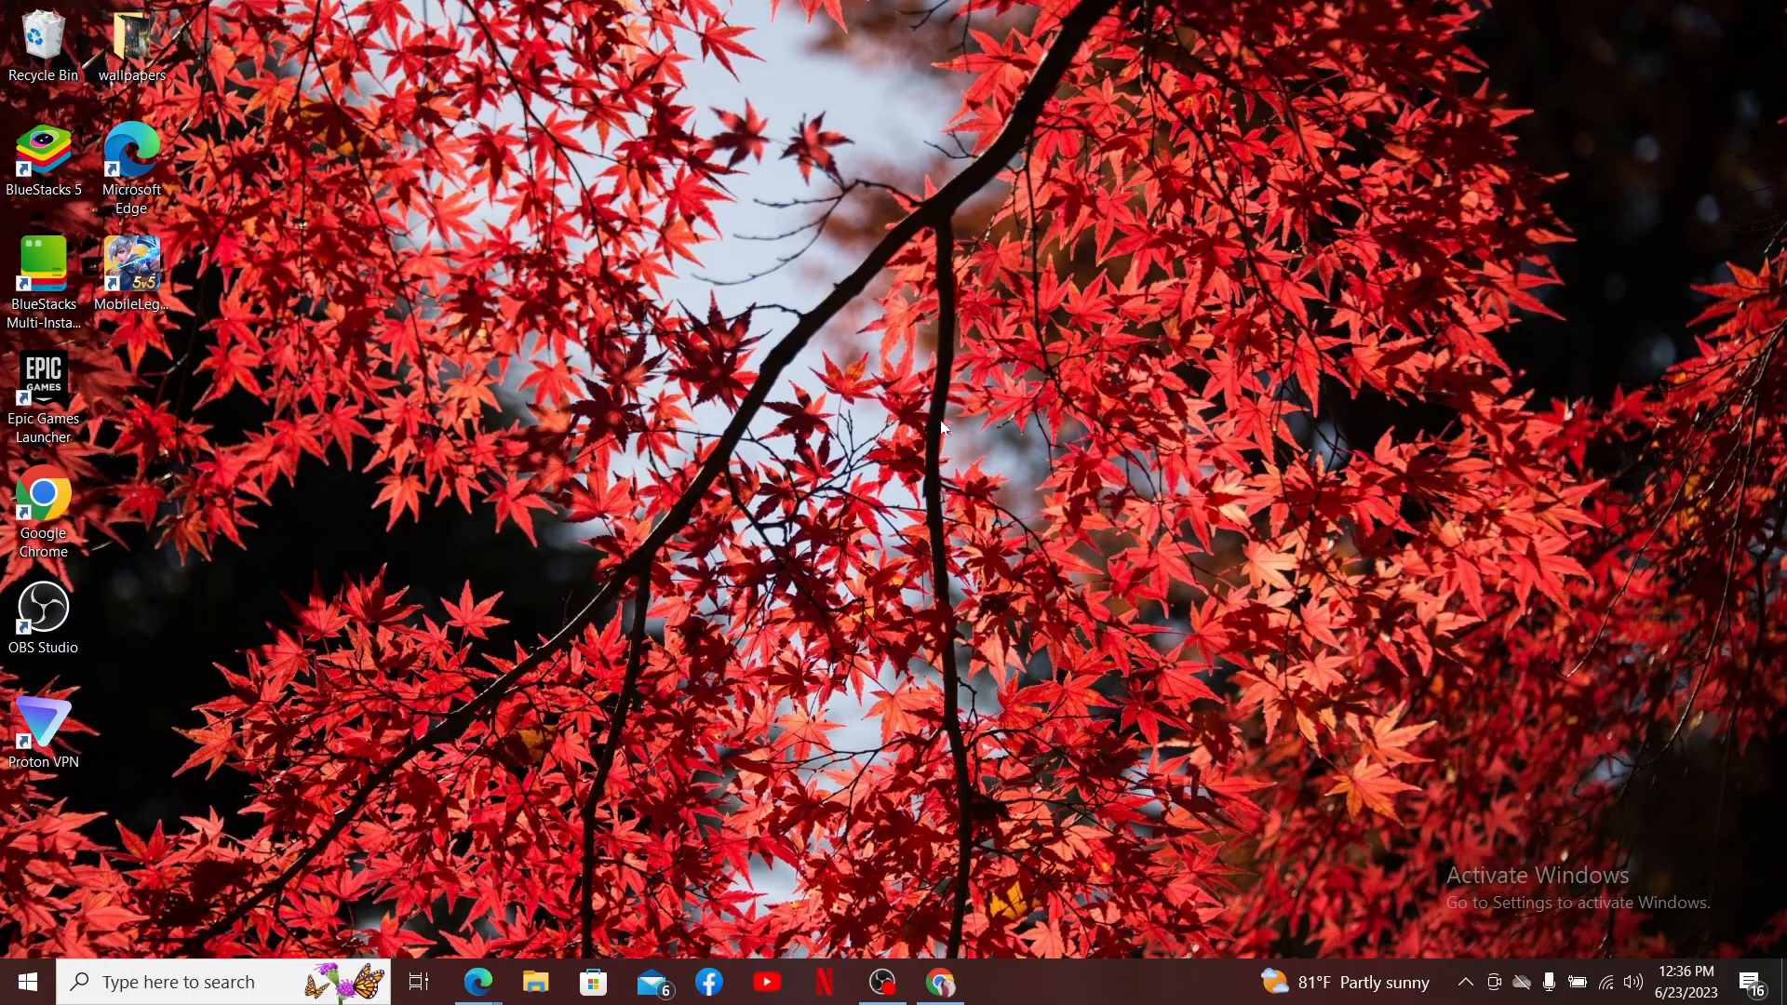